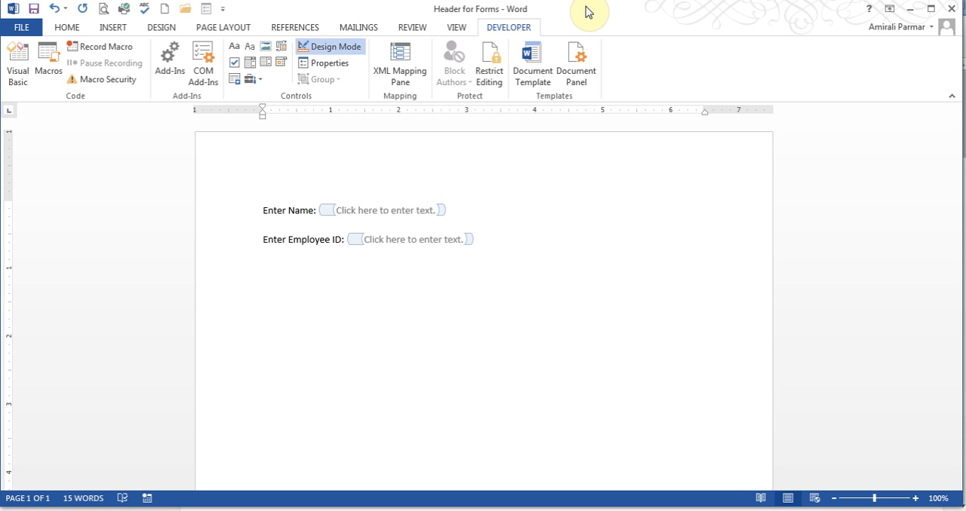
# Place the cursor below the form fields, check Restrict Editing, and enable Design Mode.
pyautogui.click(263, 264)
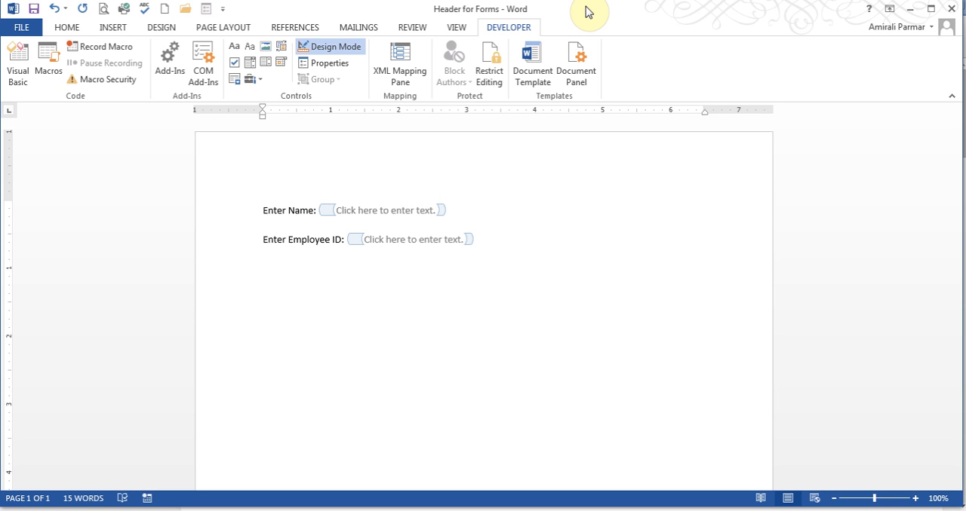
pyautogui.click(263, 265)
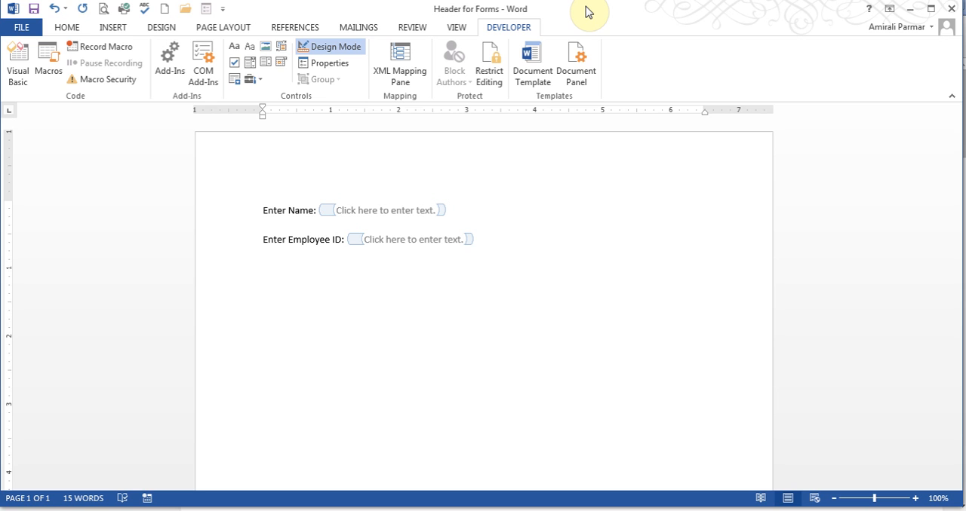
pyautogui.click(263, 264)
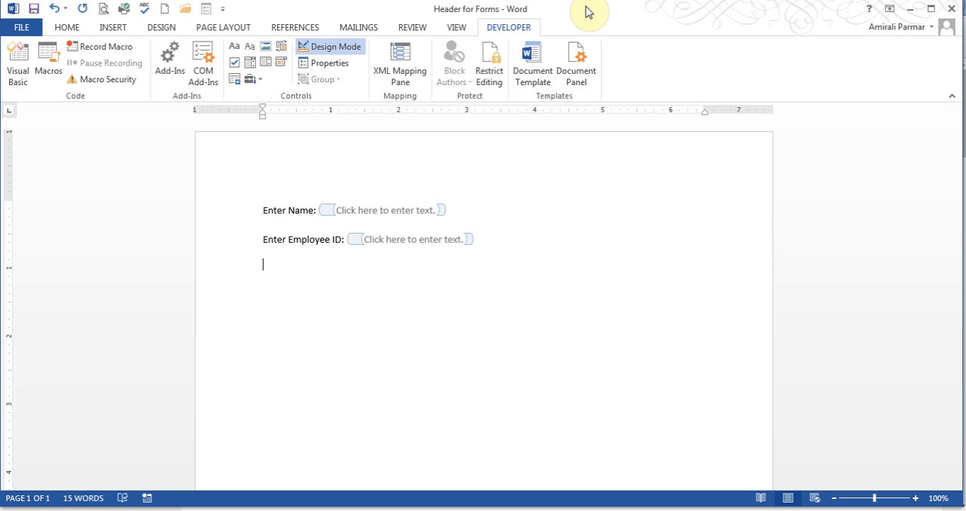
pyautogui.moveTo(532, 63)
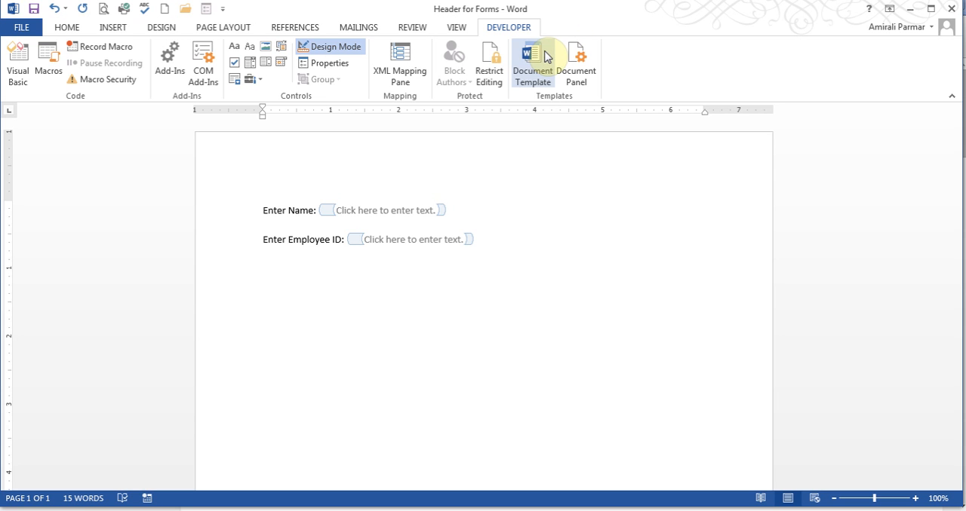
pyautogui.moveTo(327, 285)
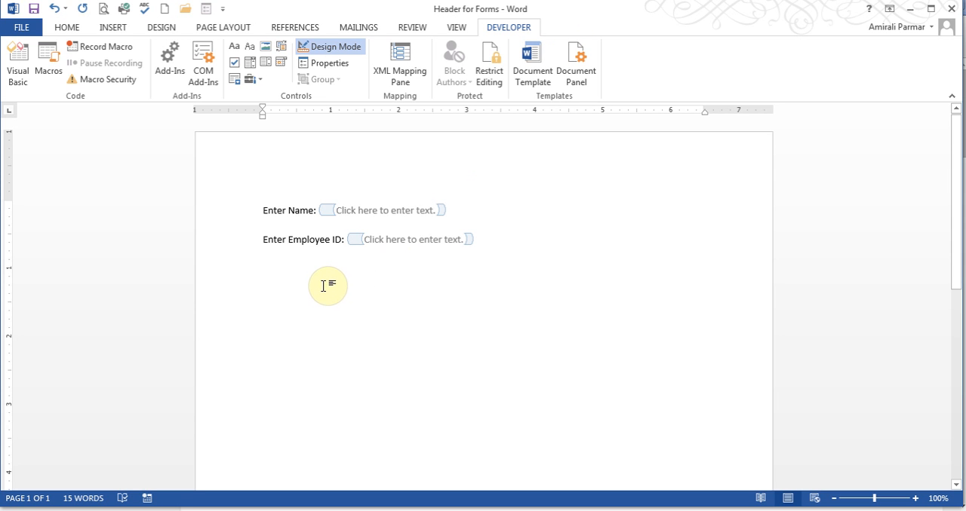
pyautogui.moveTo(280, 144)
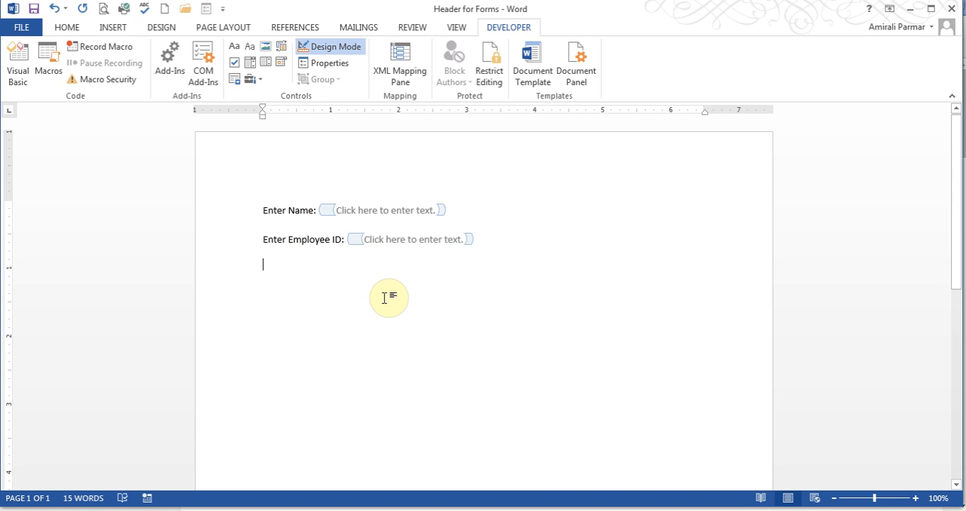
pyautogui.moveTo(359, 210)
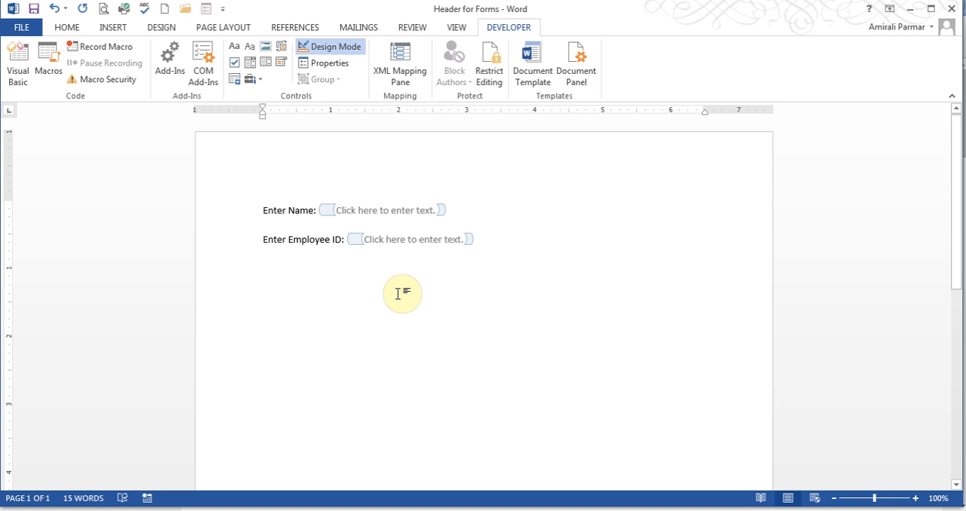
pyautogui.moveTo(400, 298)
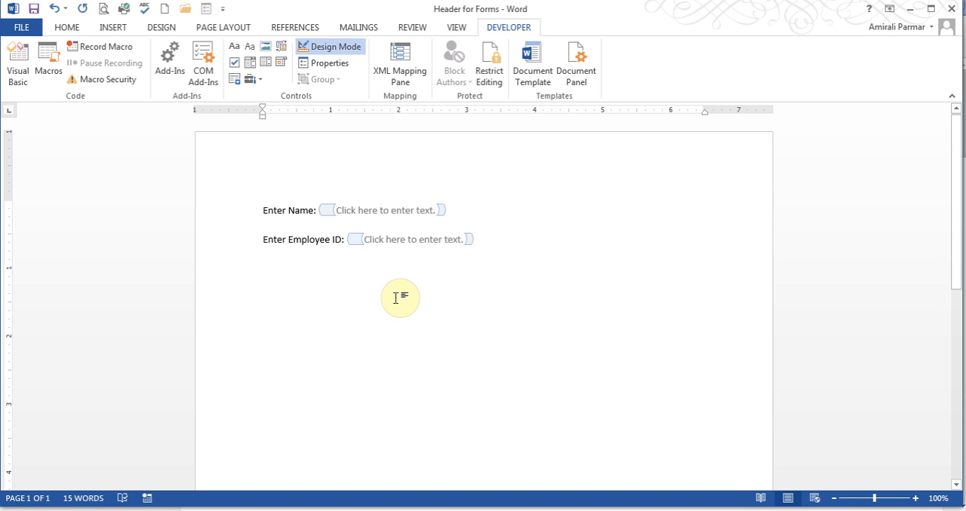
pyautogui.click(262, 264)
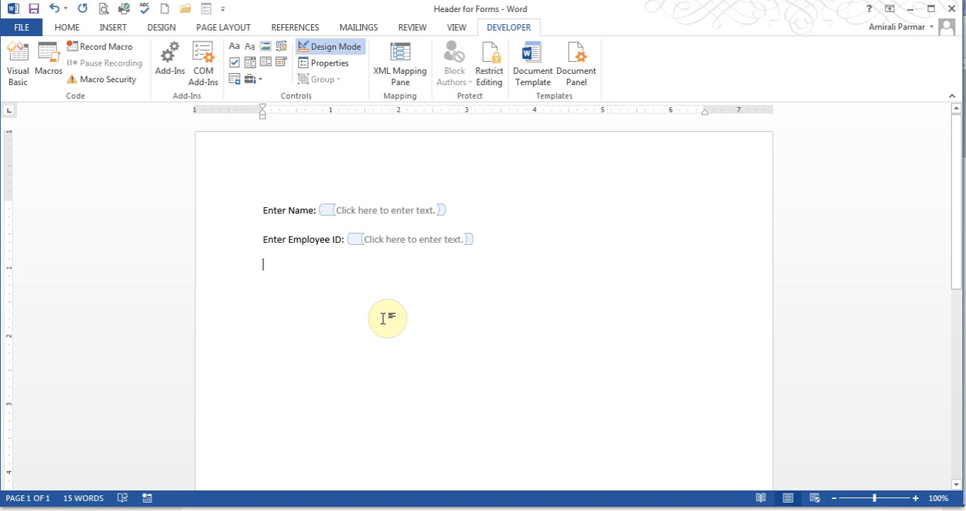
pyautogui.moveTo(371, 106)
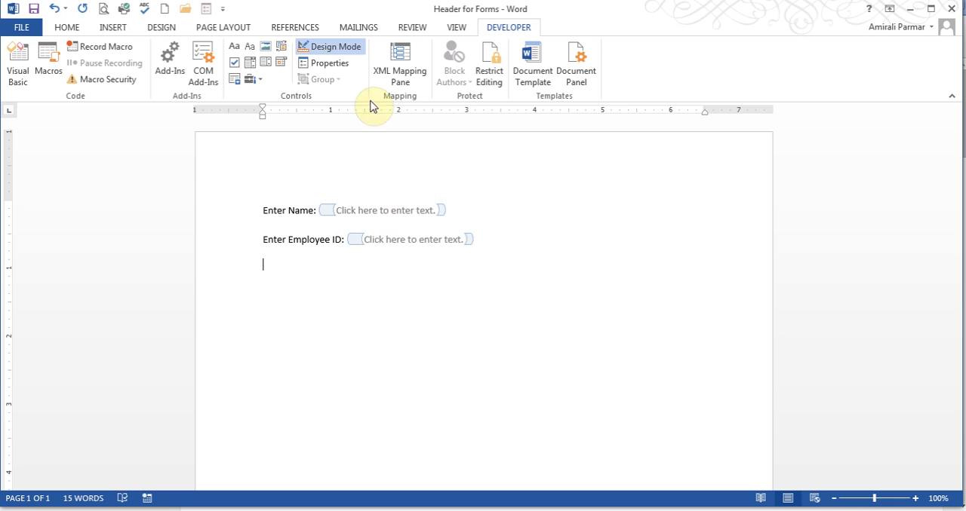
pyautogui.click(412, 27)
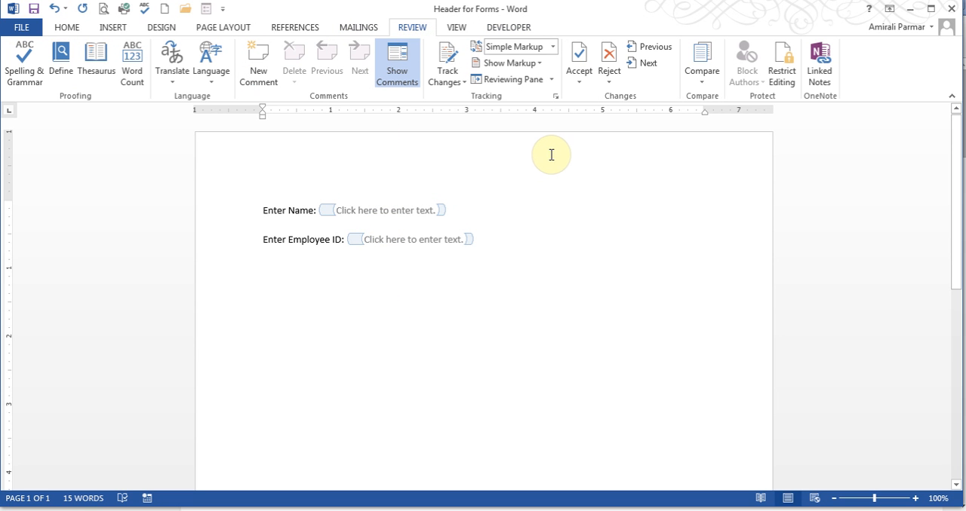
pyautogui.moveTo(784, 104)
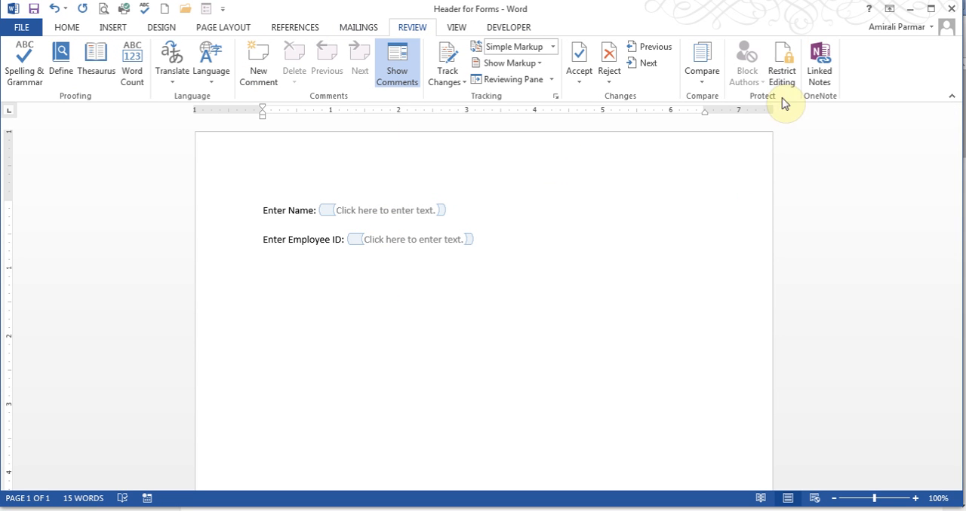
pyautogui.click(780, 60)
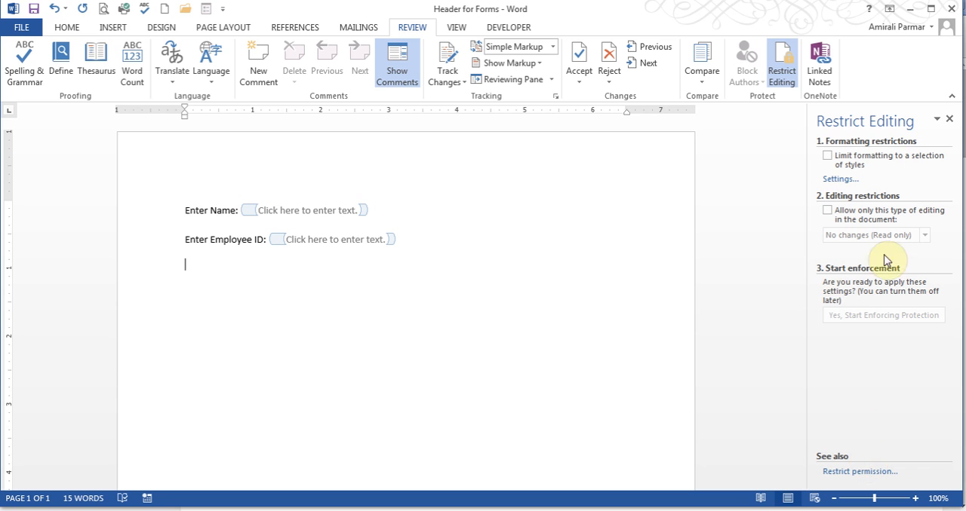
pyautogui.click(949, 119)
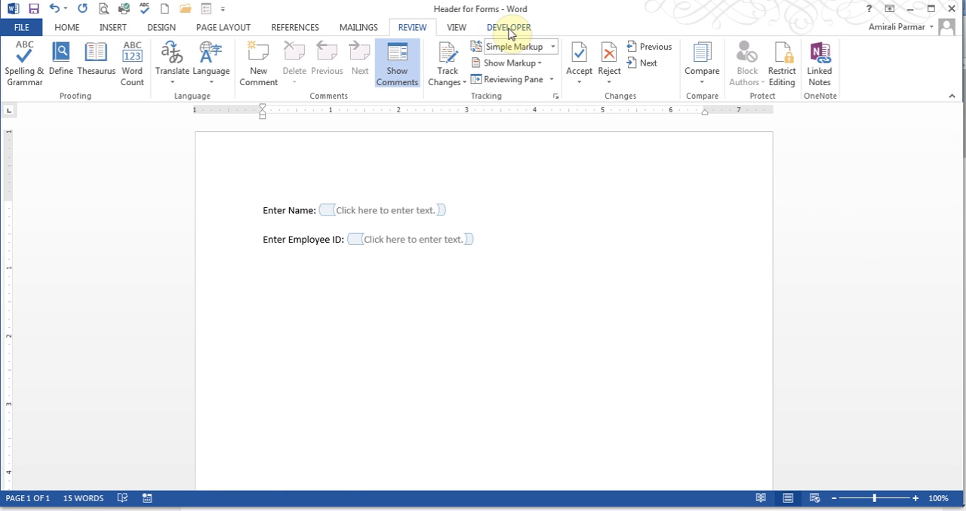
pyautogui.click(508, 27)
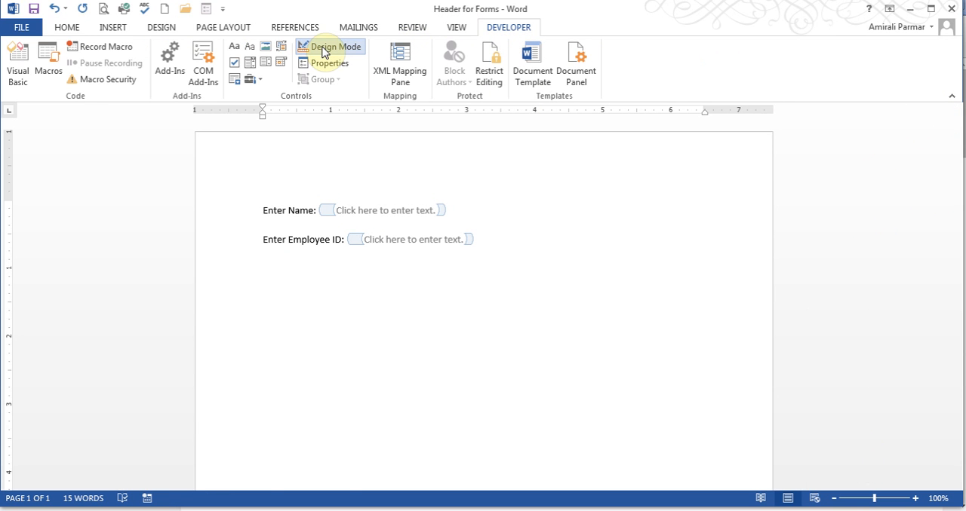
pyautogui.click(330, 46)
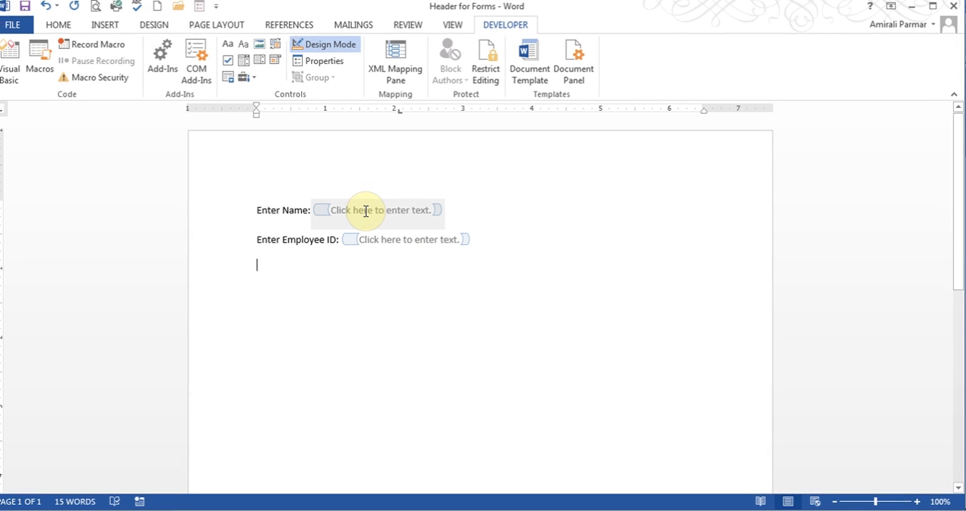
# Title the Name control 'Name' and format its text with a new 'Name' style.
pyautogui.rightClick(366, 210)
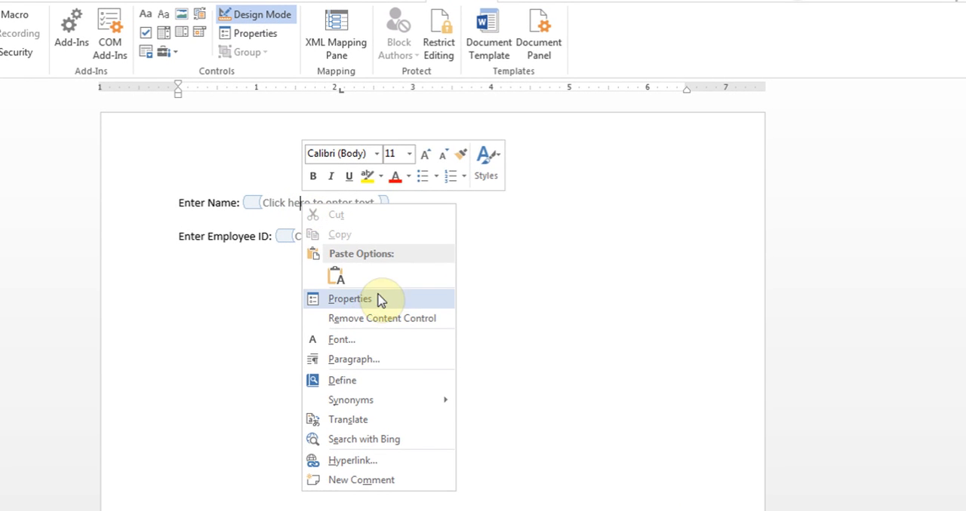
pyautogui.click(349, 299)
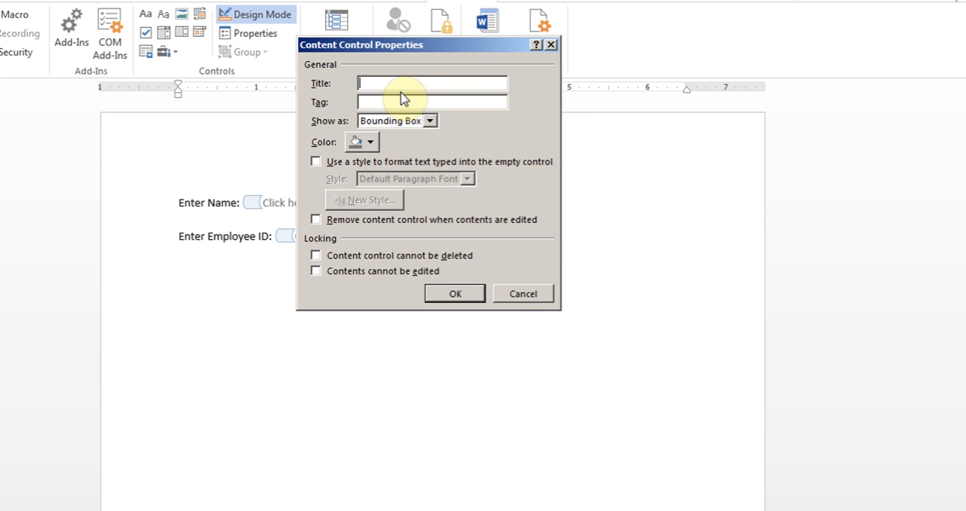
pyautogui.write('Name')
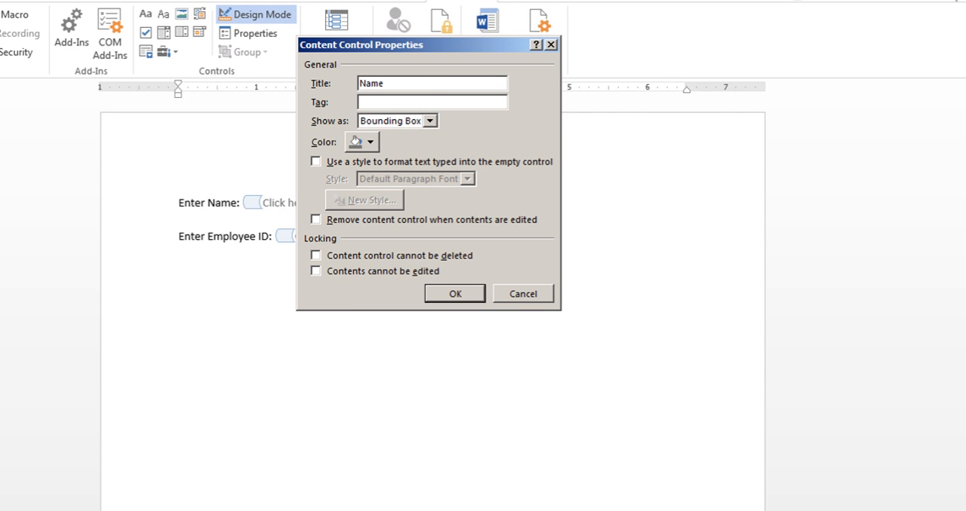
pyautogui.moveTo(316, 184)
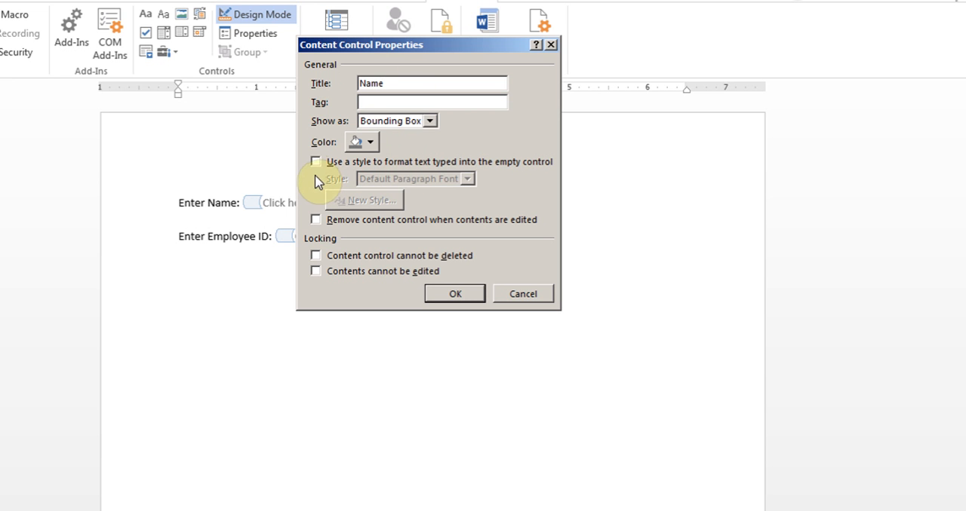
pyautogui.click(315, 161)
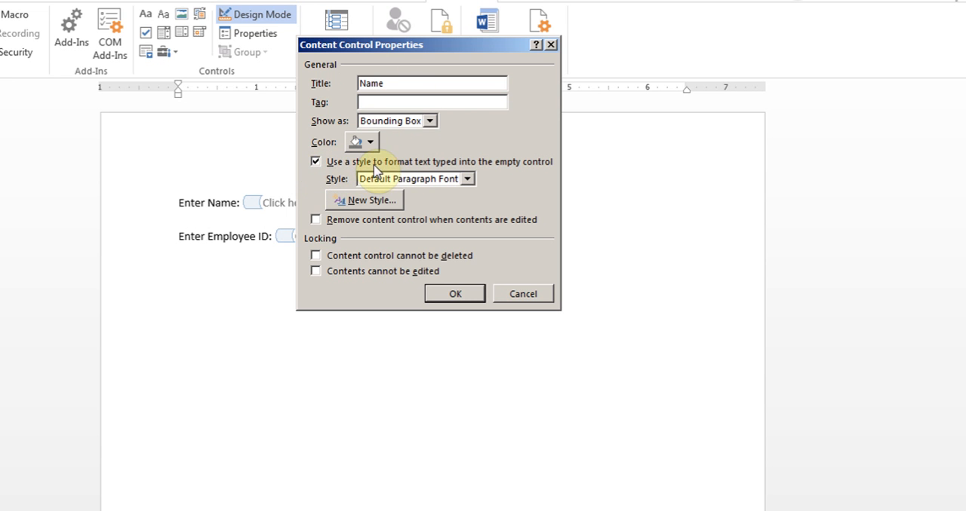
pyautogui.moveTo(407, 230)
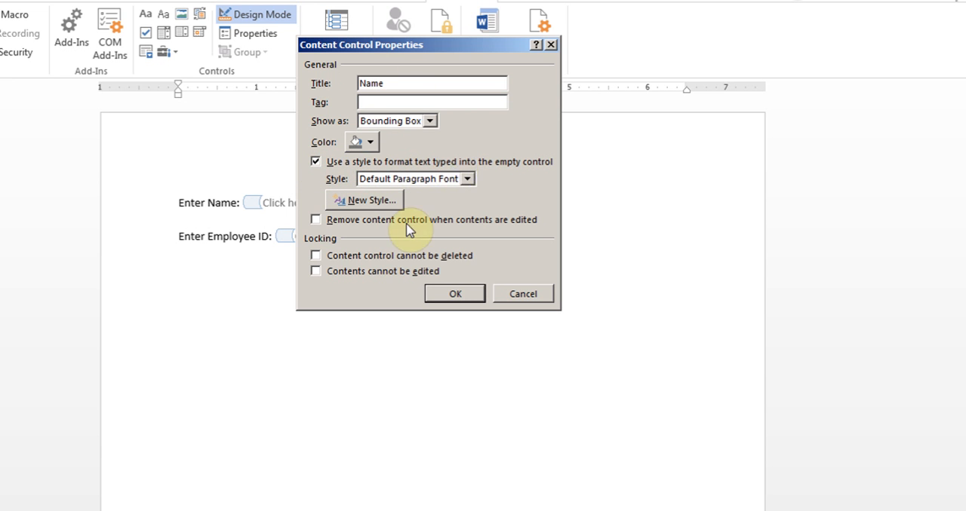
pyautogui.click(365, 200)
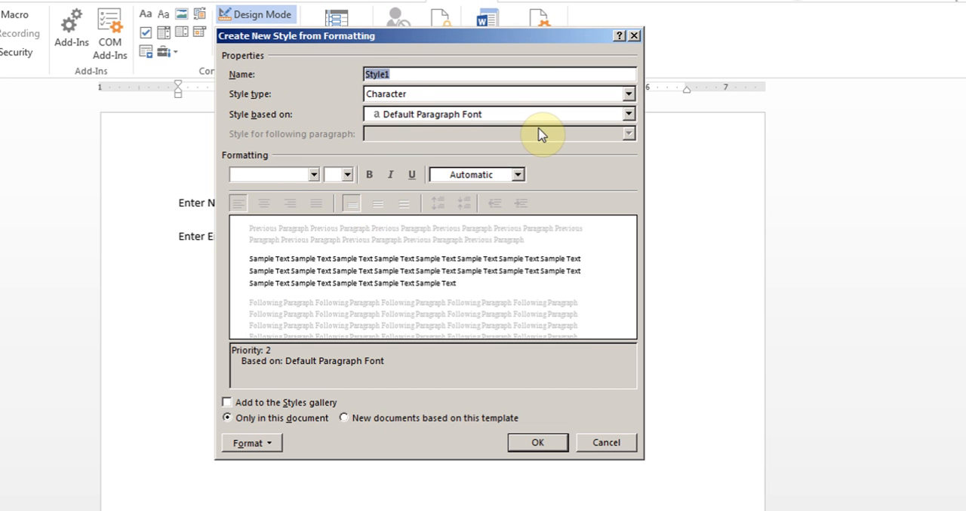
pyautogui.write('Name')
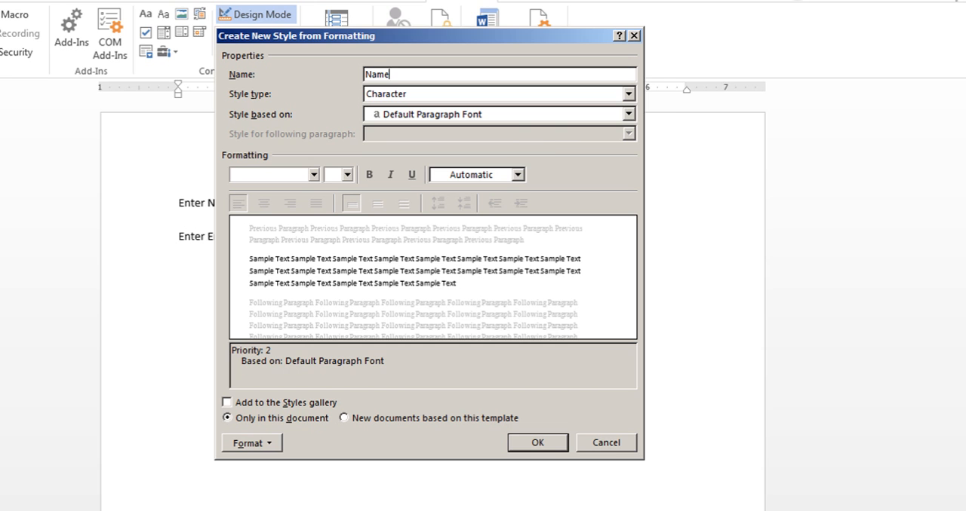
pyautogui.moveTo(539, 135)
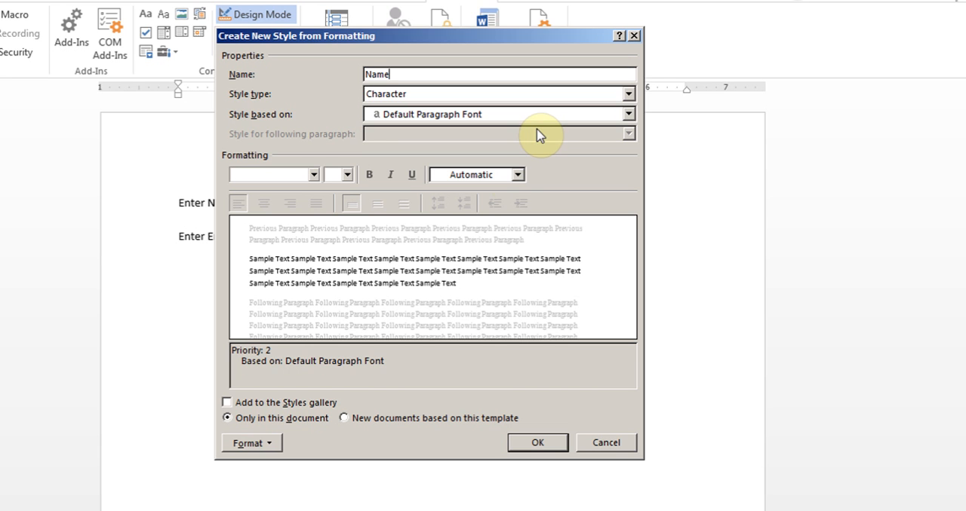
pyautogui.moveTo(483, 221)
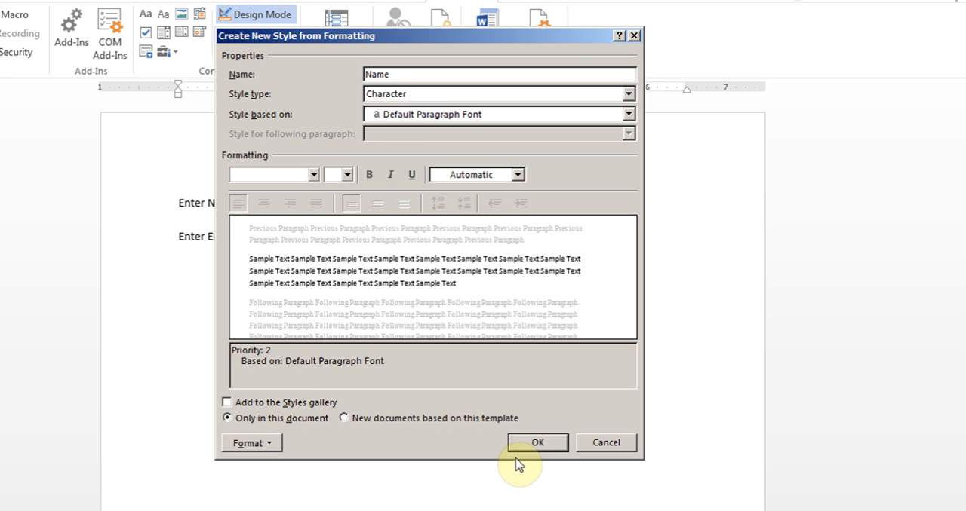
pyautogui.click(537, 442)
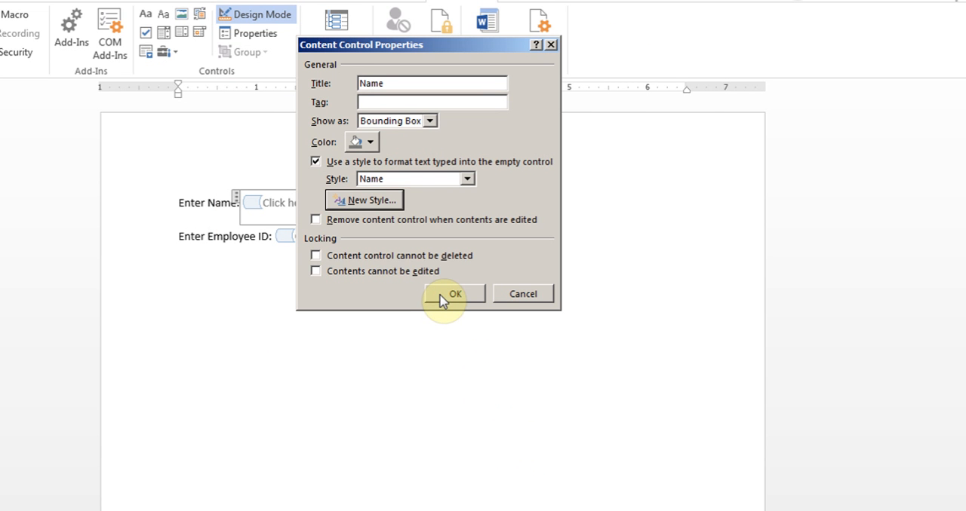
# Title the Employee ID control 'ID' and format its text with a new 'ID' style.
pyautogui.click(453, 294)
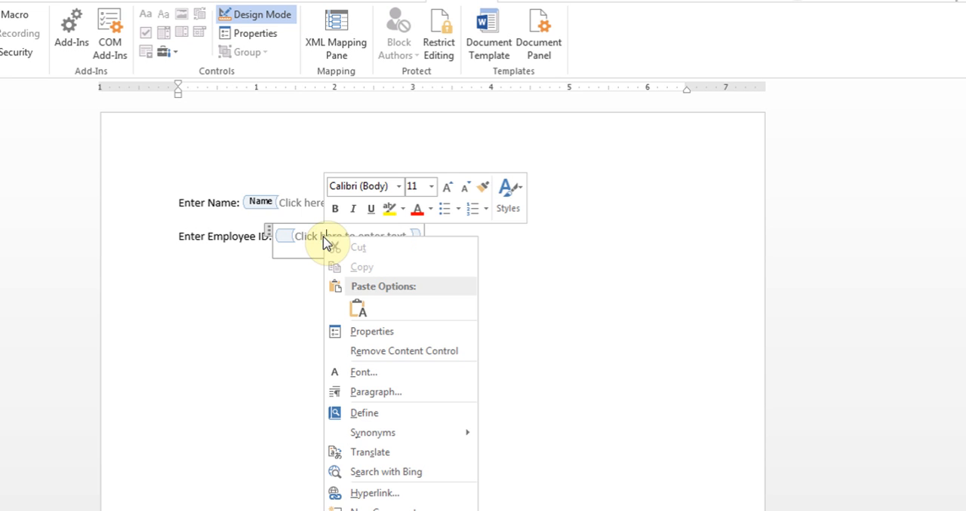
pyautogui.click(371, 331)
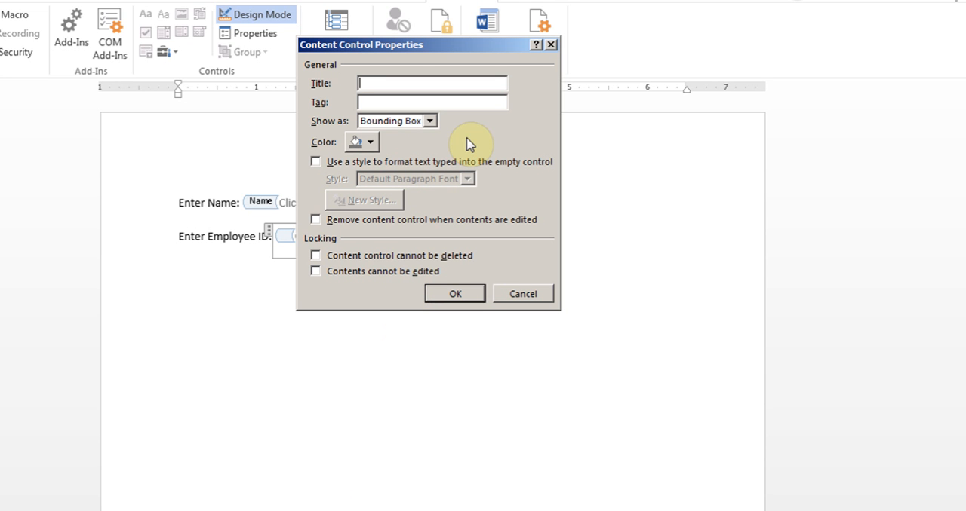
pyautogui.write('ID')
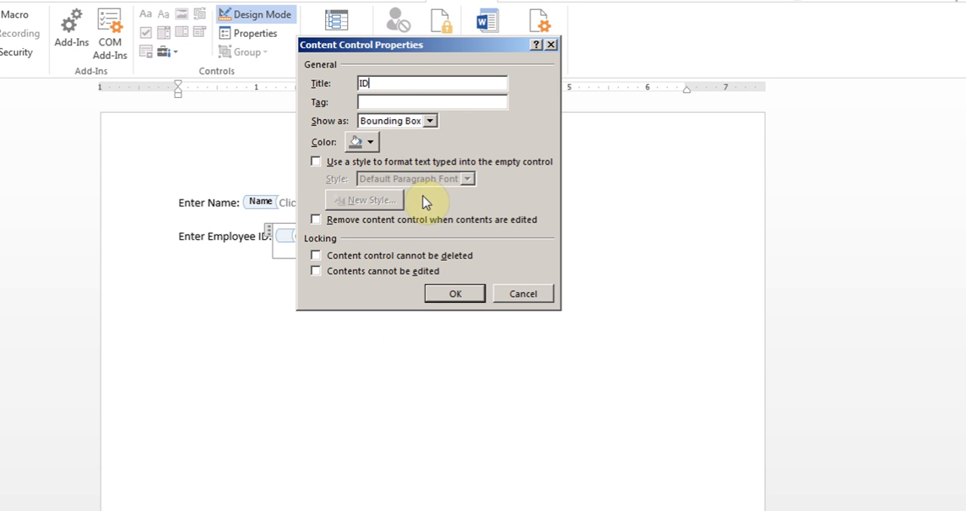
pyautogui.click(315, 161)
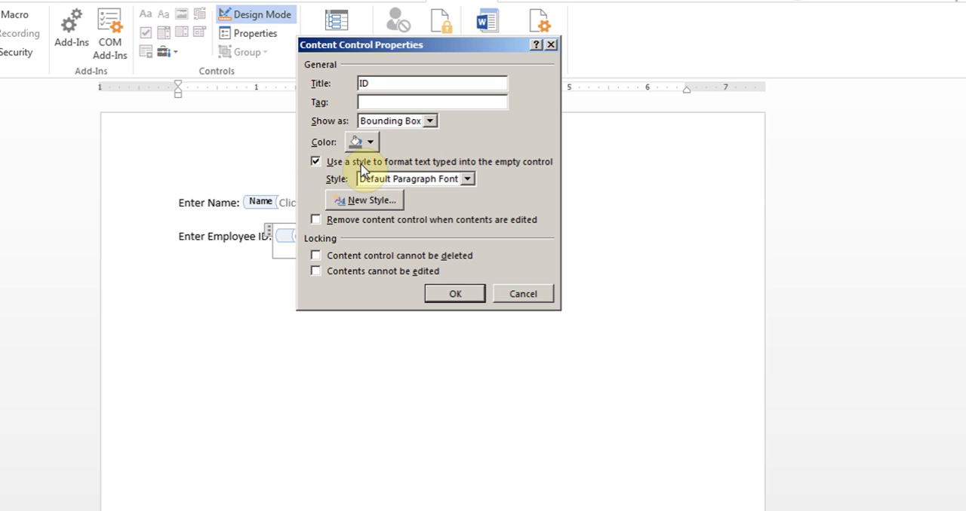
pyautogui.click(365, 199)
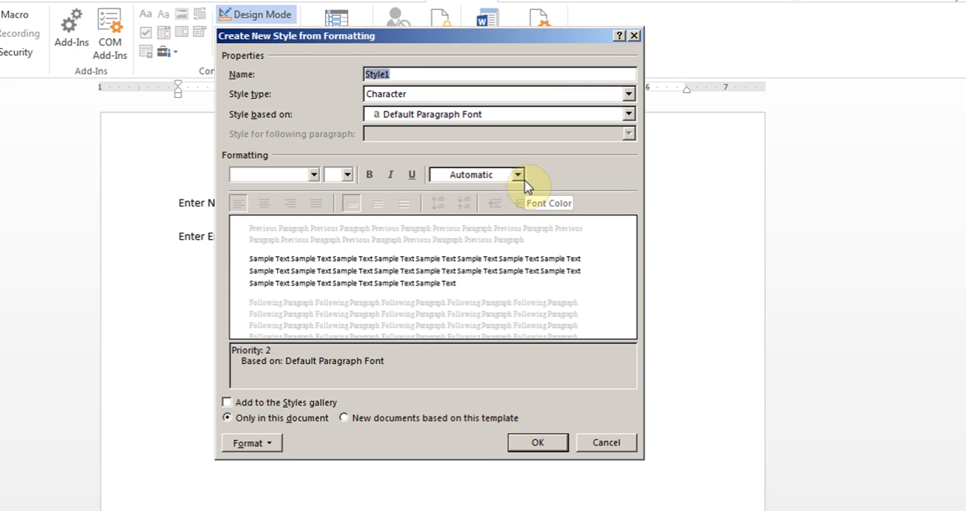
pyautogui.write('ID')
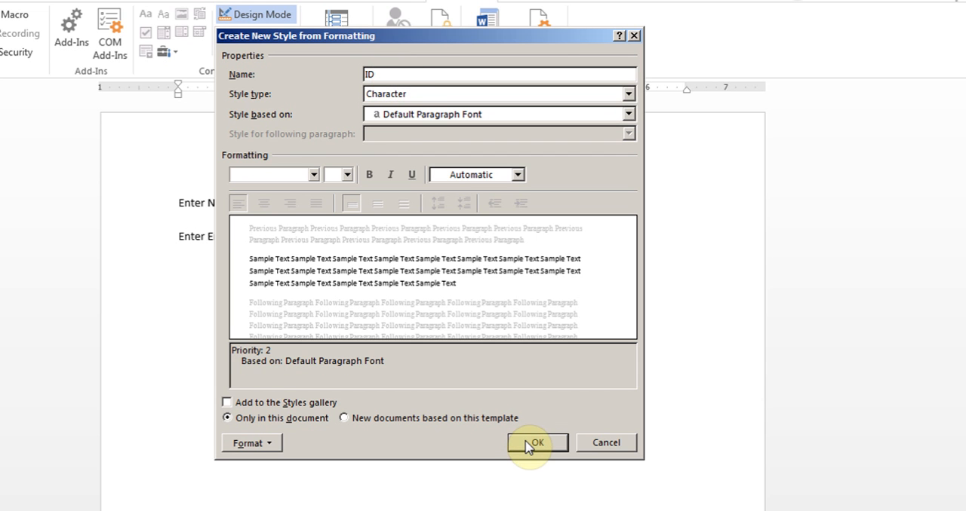
pyautogui.click(536, 443)
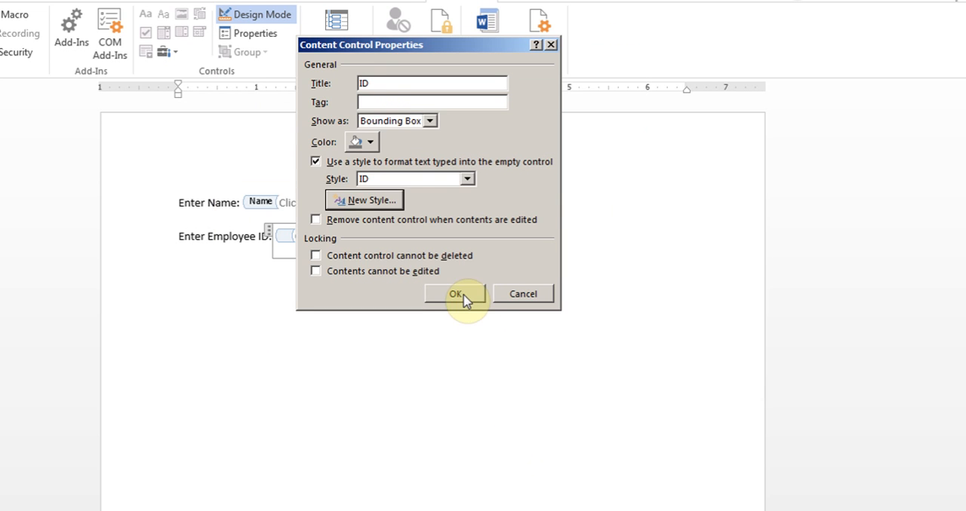
pyautogui.click(456, 294)
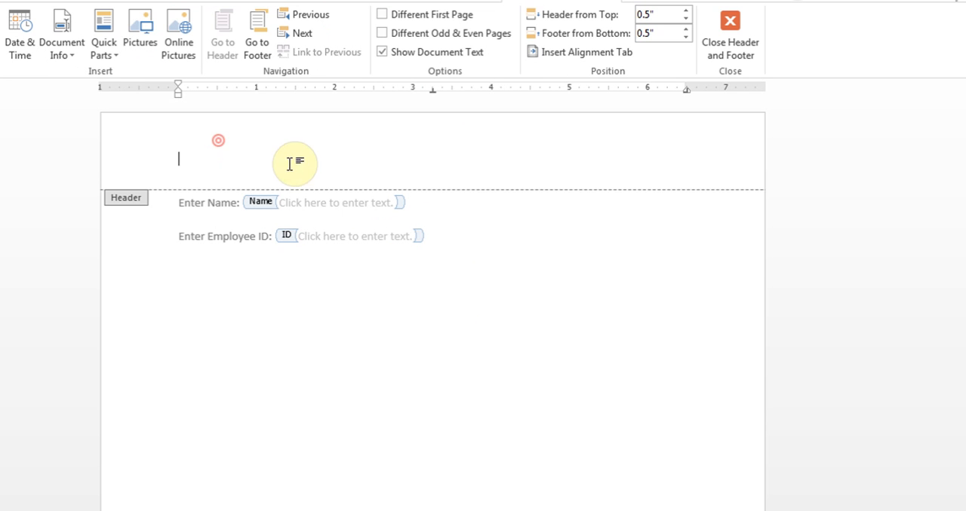
pyautogui.moveTo(716, 234)
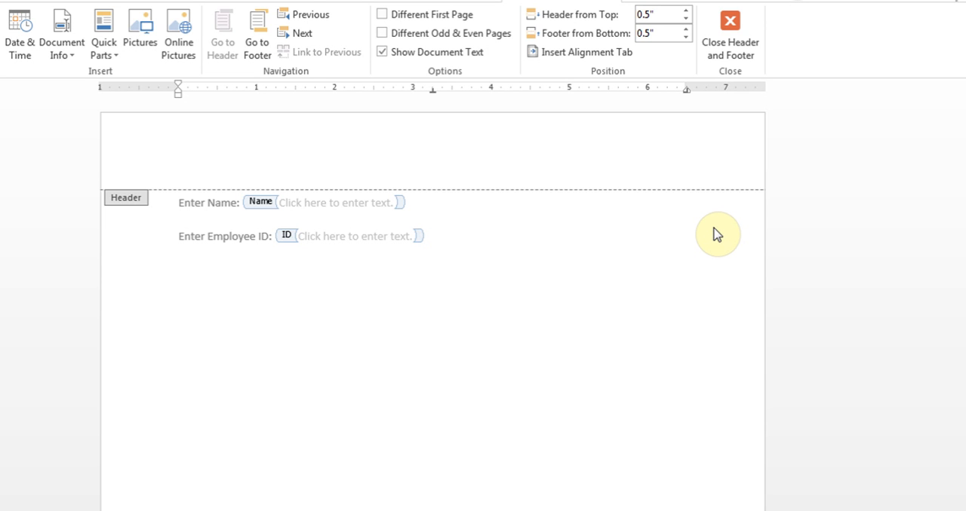
# Insert a header field with the code StyleRef "Name" via Ctrl+F9.
pyautogui.press('Ctrl+F9')
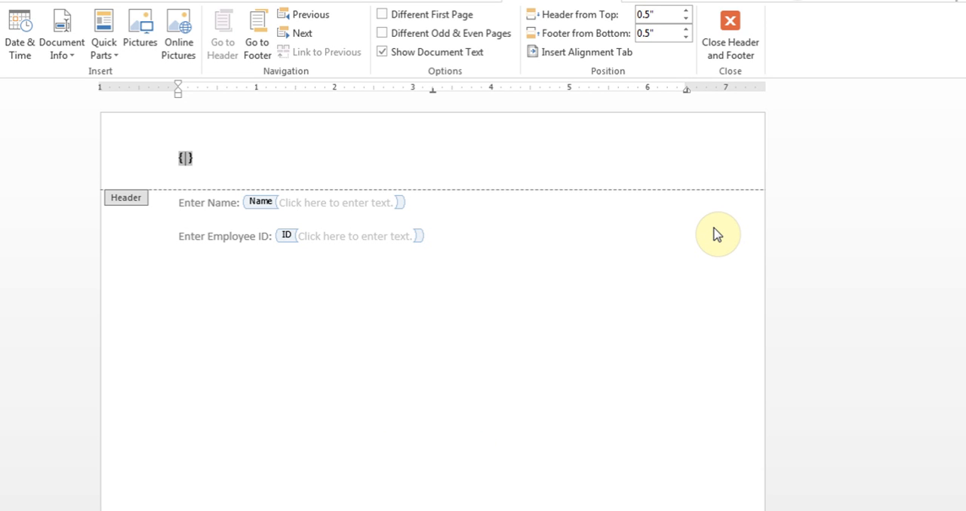
pyautogui.write('StyleRef')
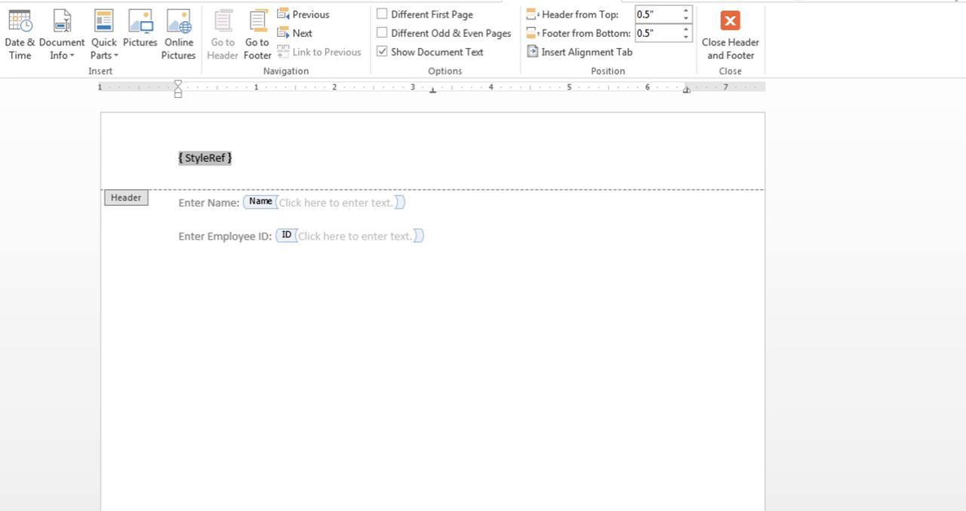
pyautogui.write('"')
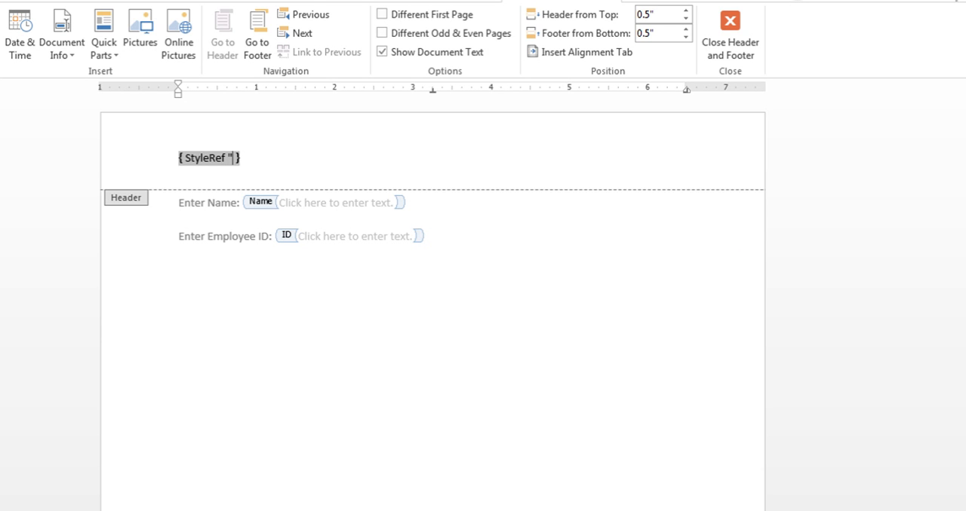
pyautogui.write('Nam')
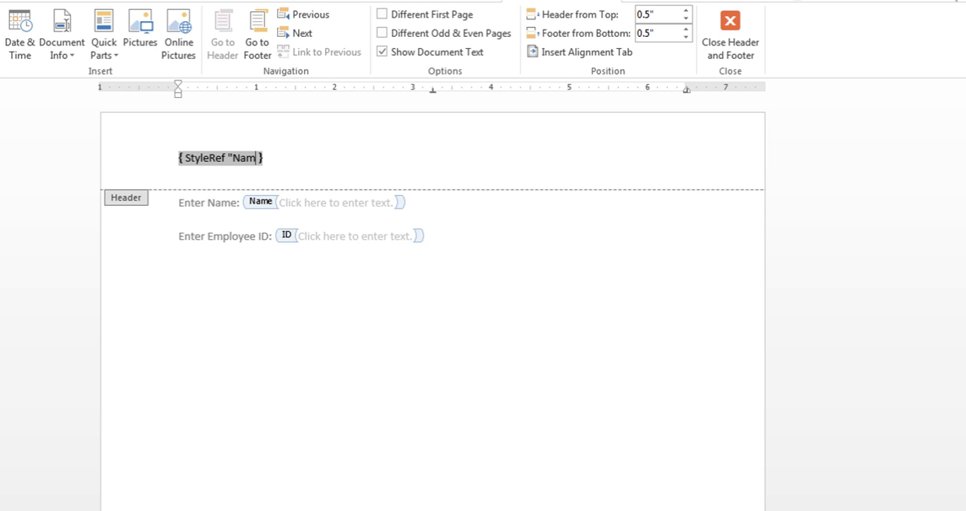
pyautogui.write('e"')
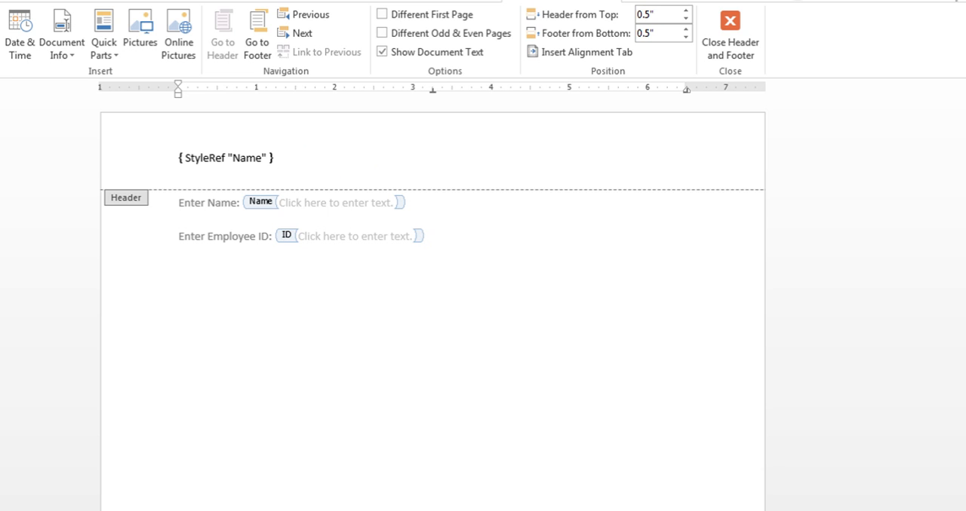
# Add a StyleRef "ID" field after the Name field and toggle field codes off with Alt+F9.
pyautogui.click(276, 158)
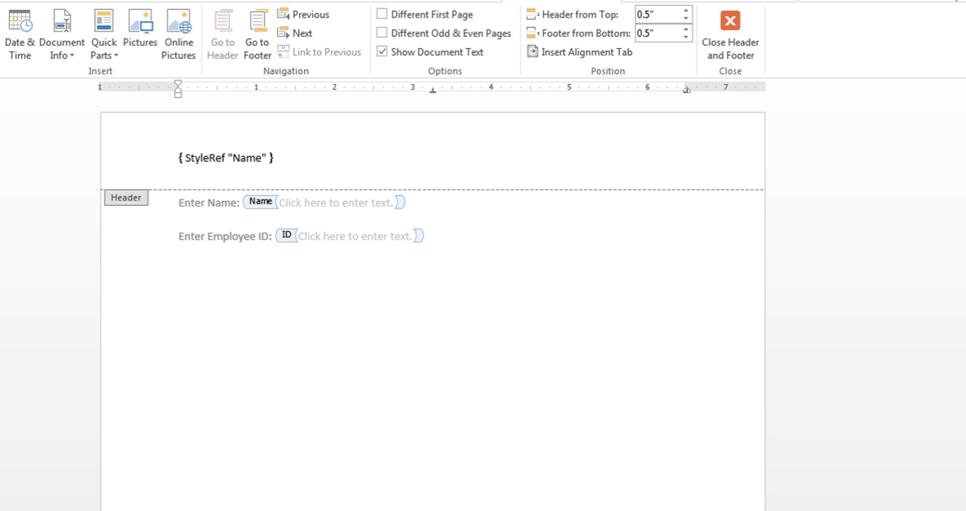
pyautogui.press('ctrl+F9')
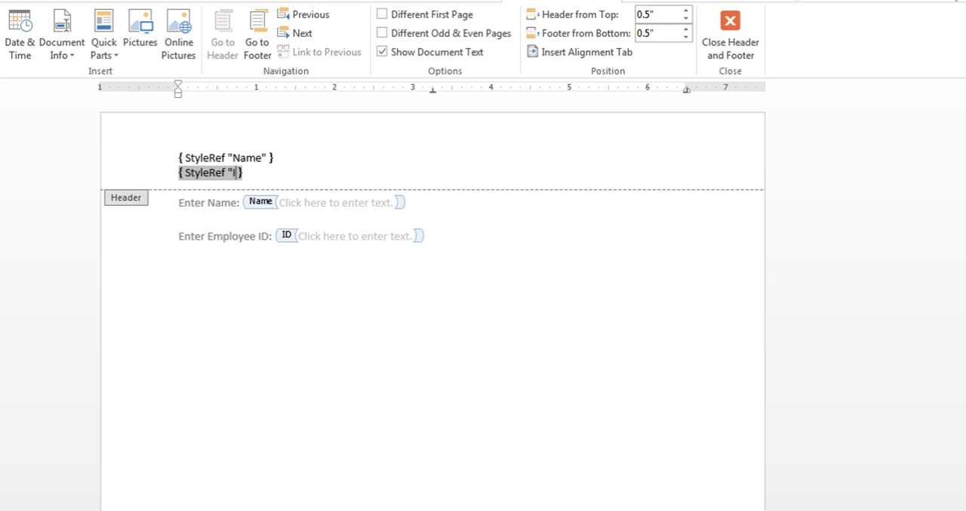
pyautogui.write('ID"')
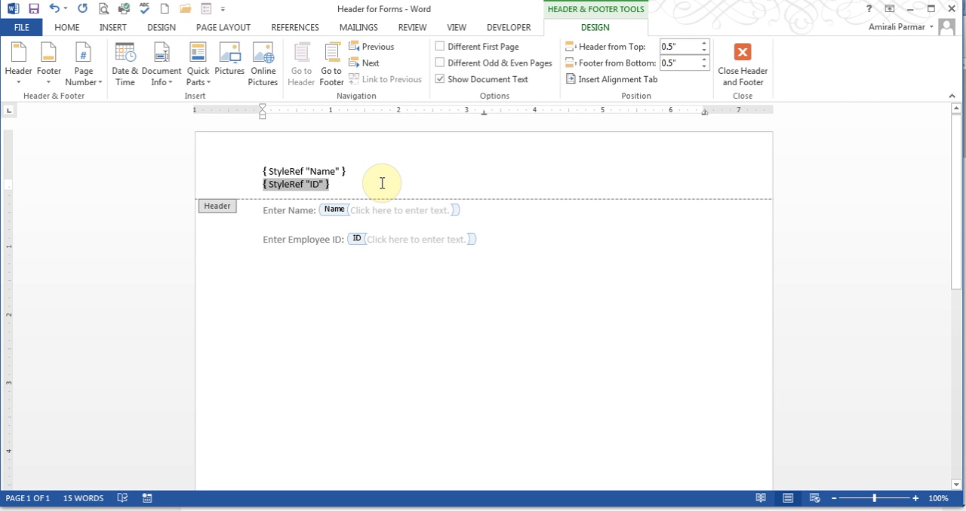
pyautogui.press('alt')
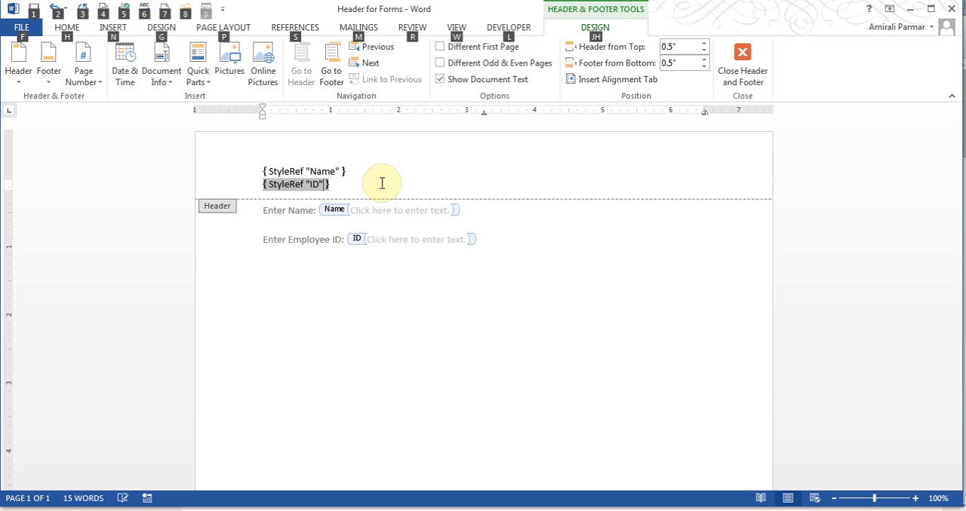
pyautogui.press('alt+F9')
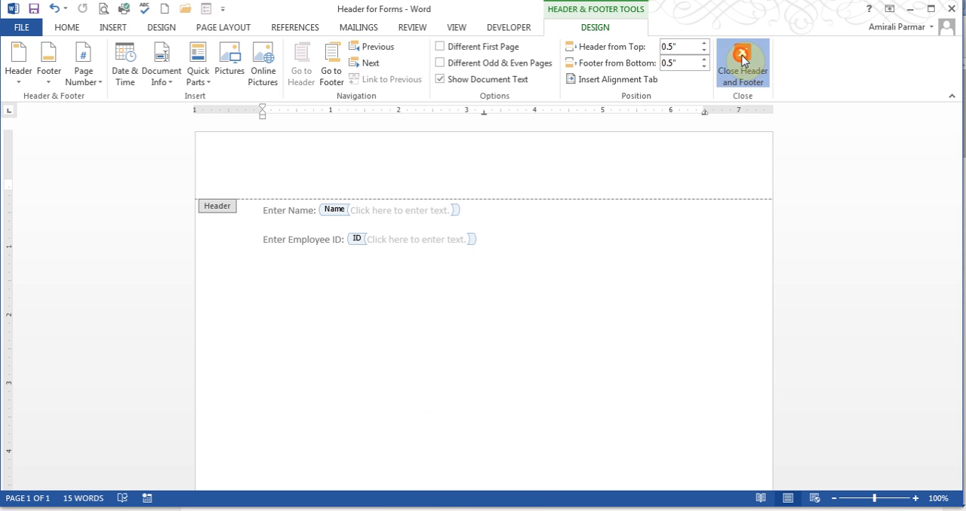
# Close the header, turn off Design Mode, and restrict editing to filling in forms.
pyautogui.click(741, 63)
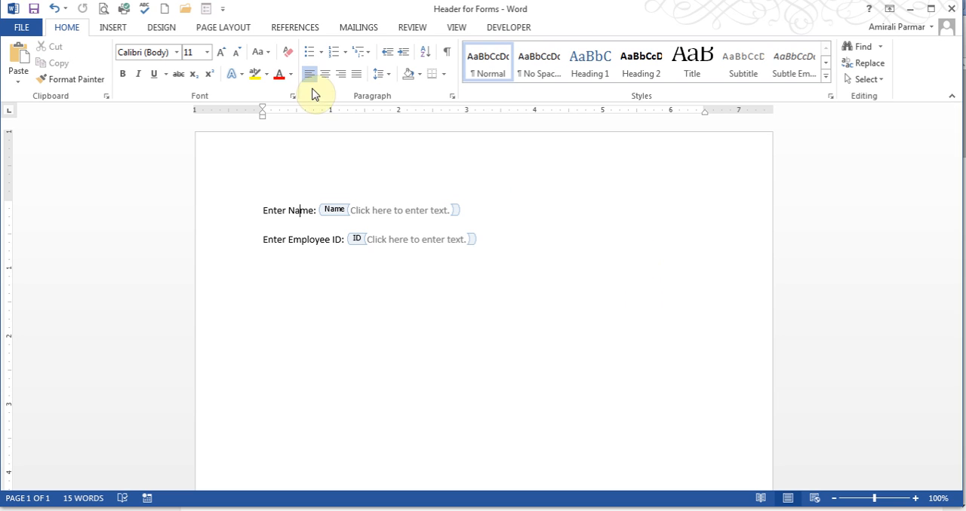
pyautogui.click(508, 28)
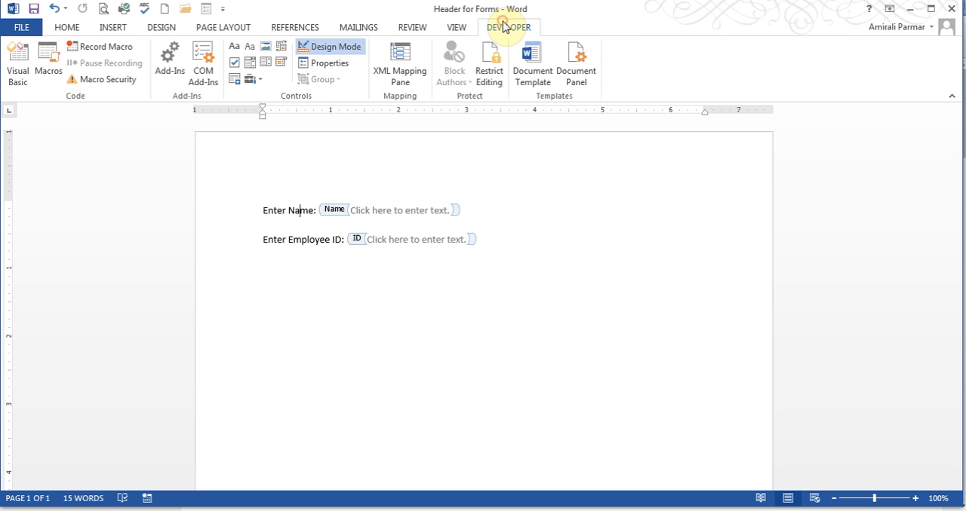
pyautogui.click(330, 46)
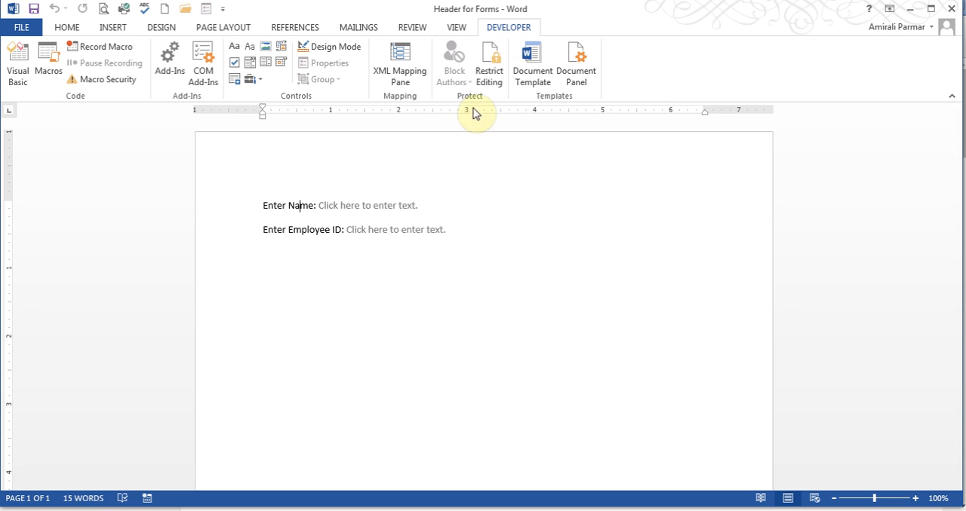
pyautogui.click(488, 62)
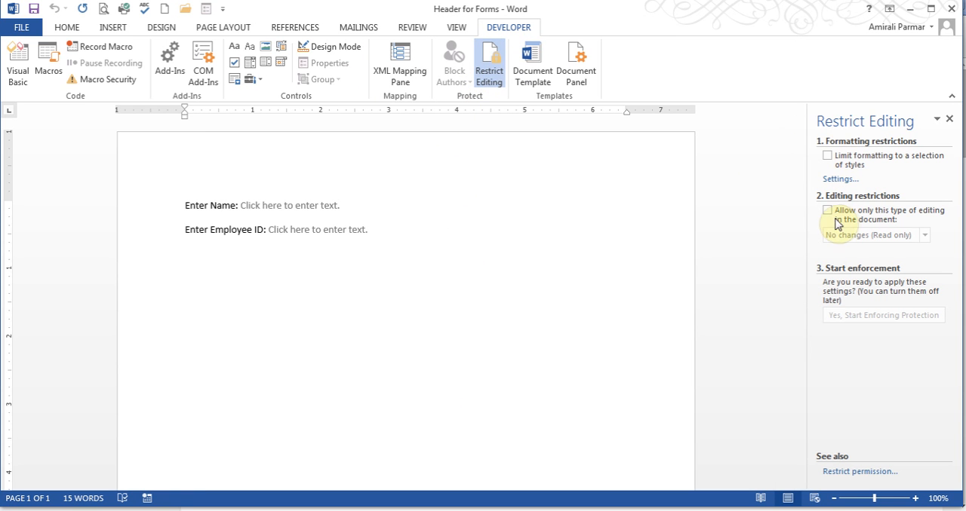
pyautogui.click(828, 211)
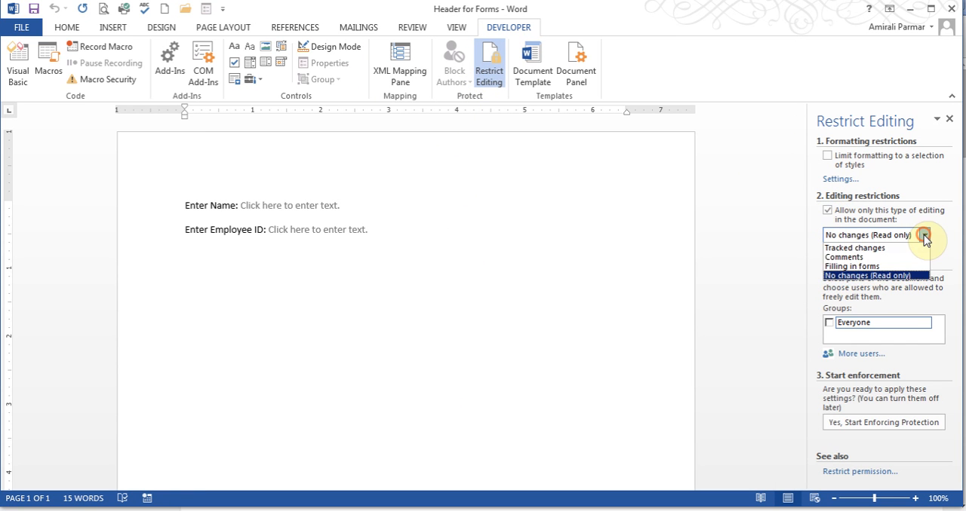
pyautogui.click(853, 266)
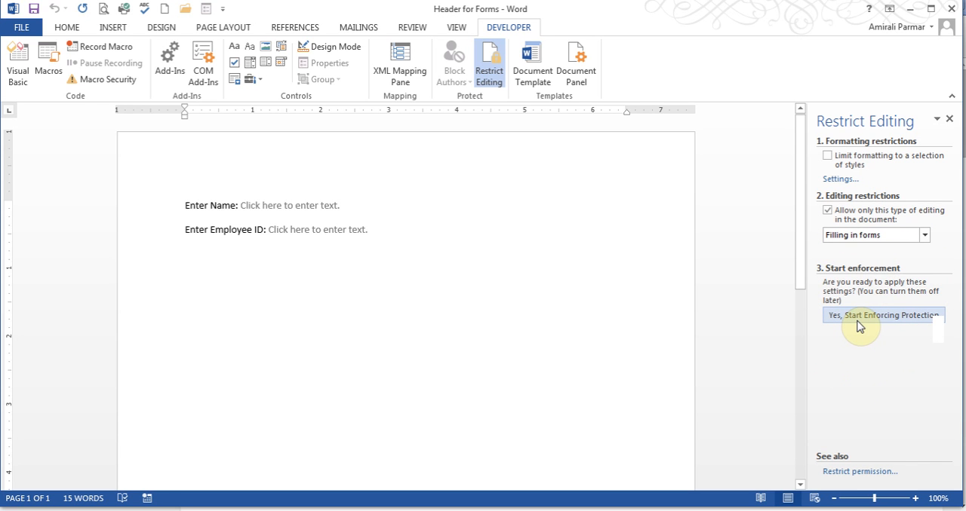
pyautogui.moveTo(494, 453)
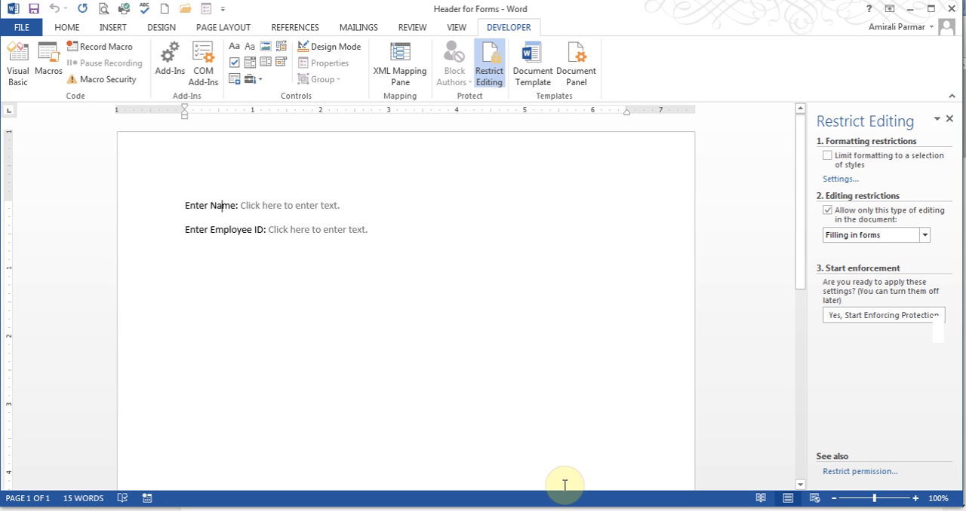
# Start enforcing form-filling protection with an entered password.
pyautogui.click(881, 315)
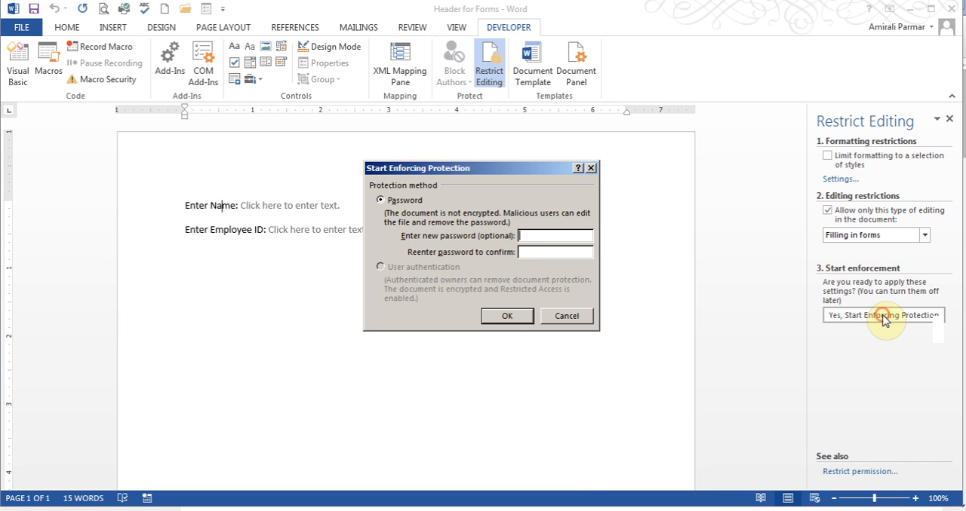
pyautogui.write('***')
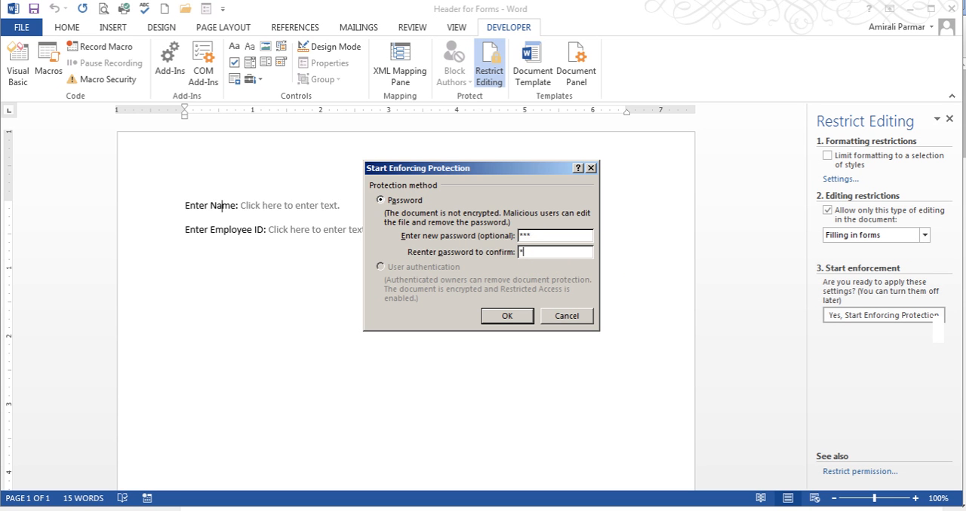
pyautogui.click(507, 316)
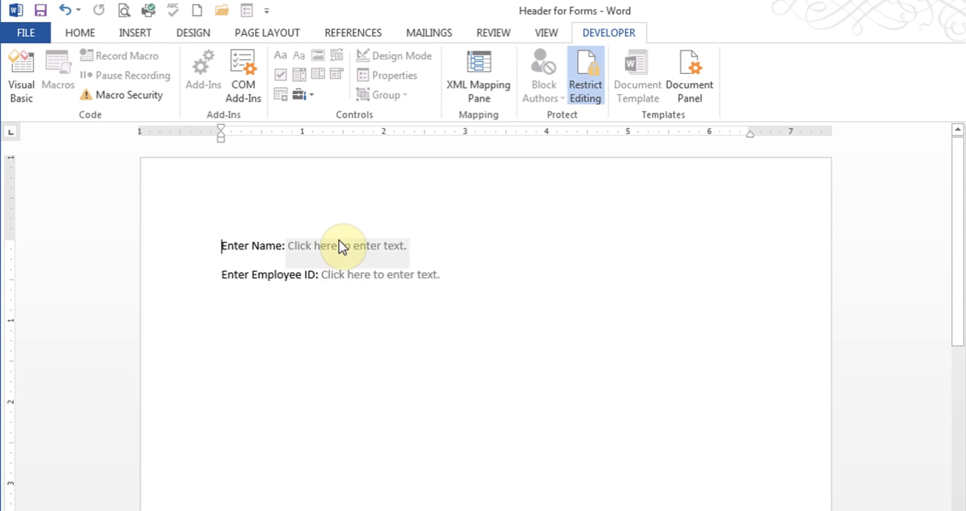
# Enter 'John Doe' as the name and '1452564' as the employee ID.
pyautogui.write('John')
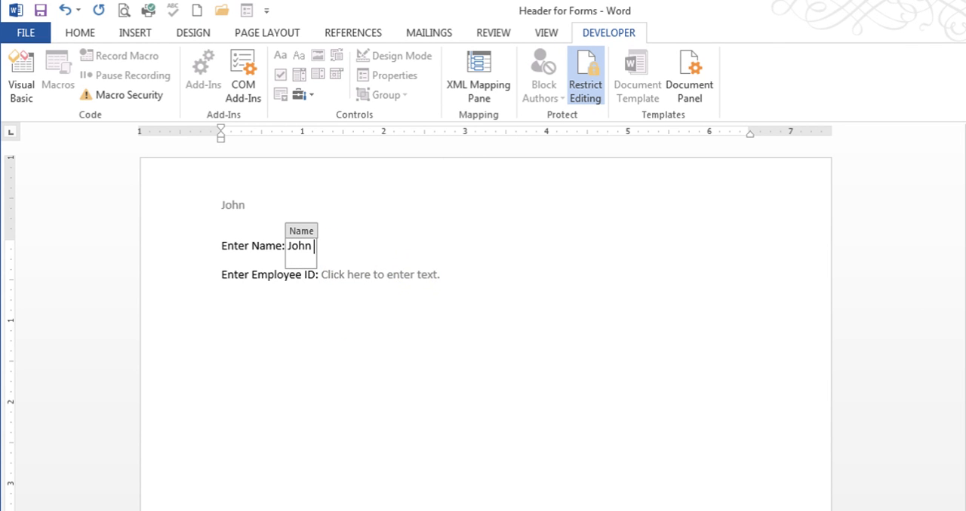
pyautogui.write('Doe')
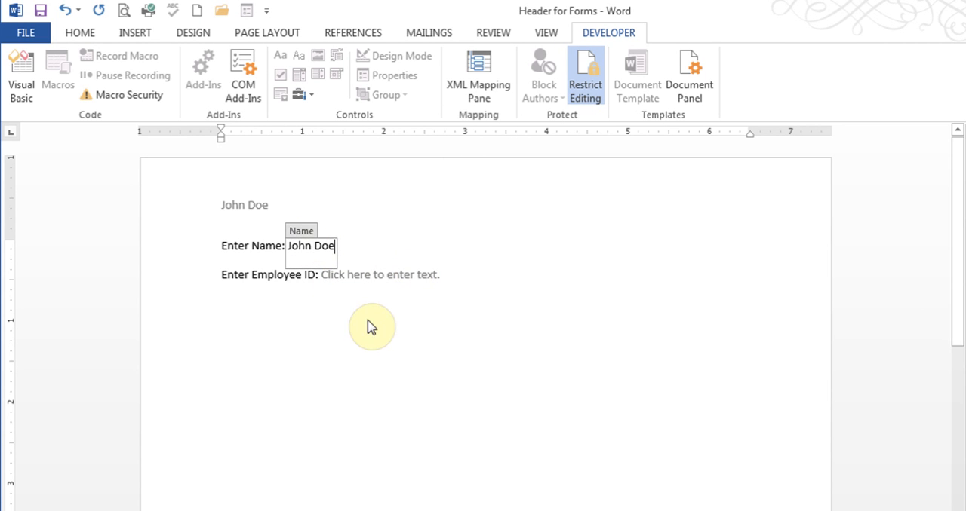
pyautogui.click(379, 274)
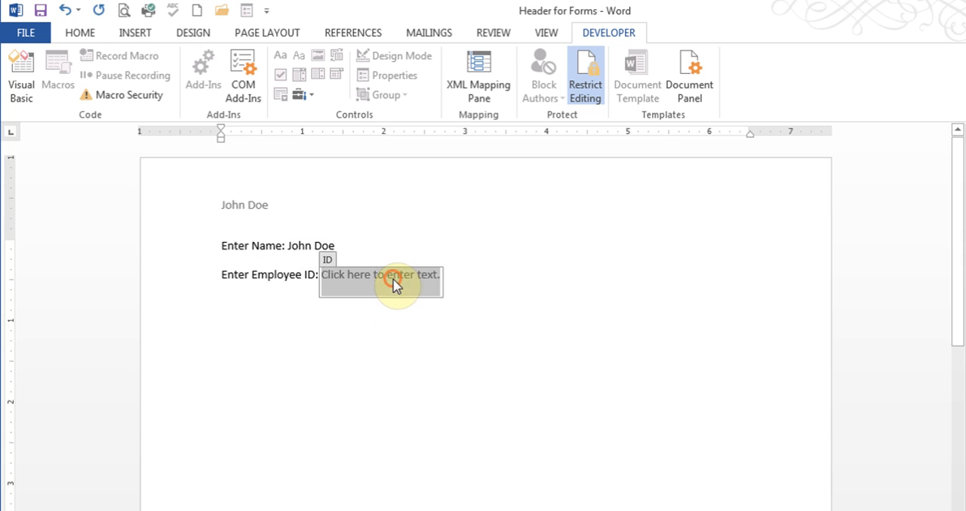
pyautogui.write('1452564')
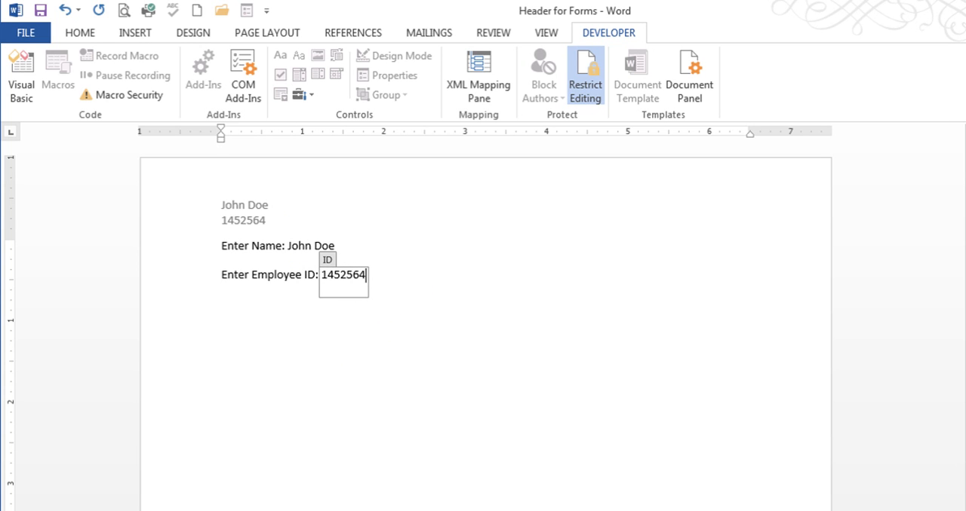
pyautogui.click(294, 360)
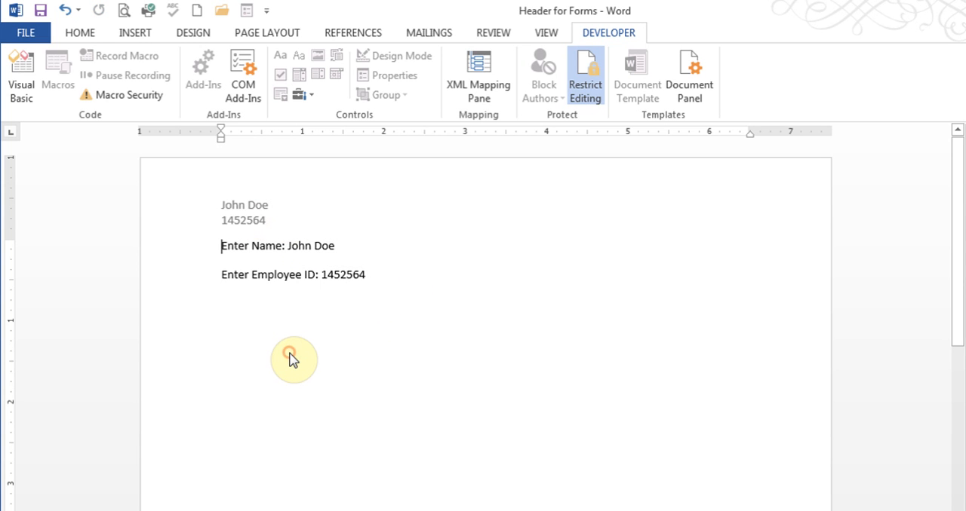
pyautogui.moveTo(340, 478)
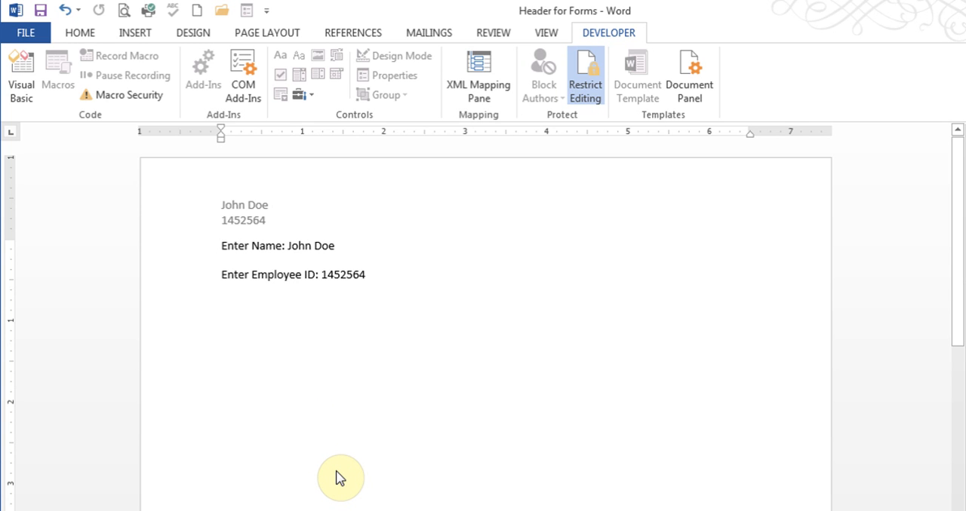
pyautogui.click(221, 246)
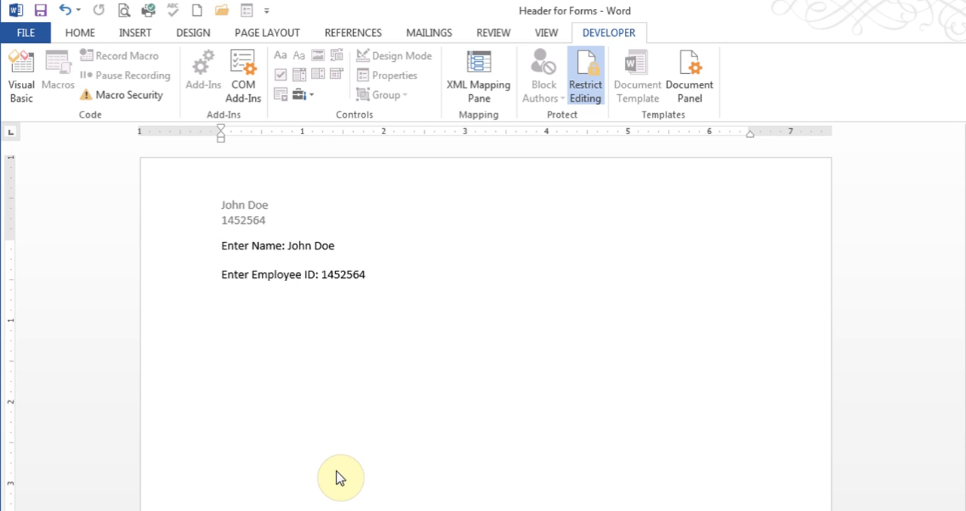
pyautogui.click(221, 246)
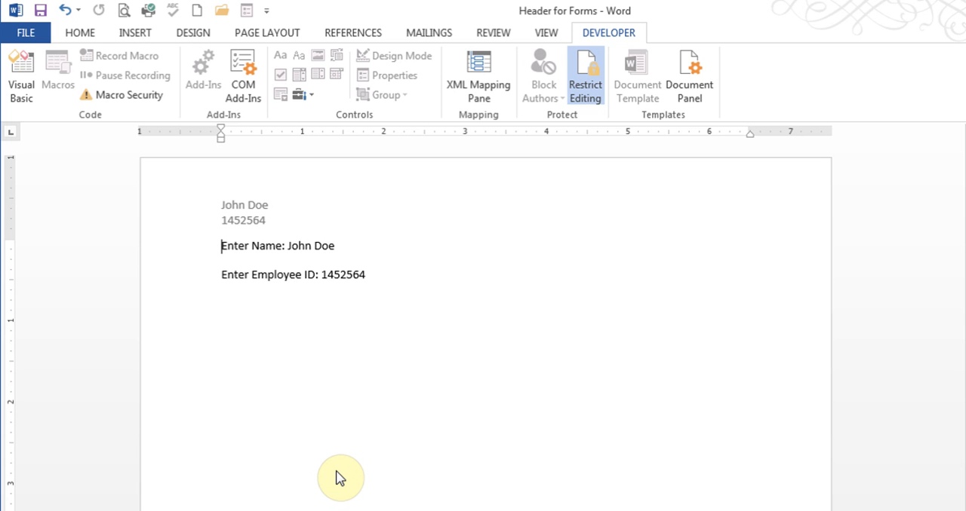
pyautogui.moveTo(87, 59)
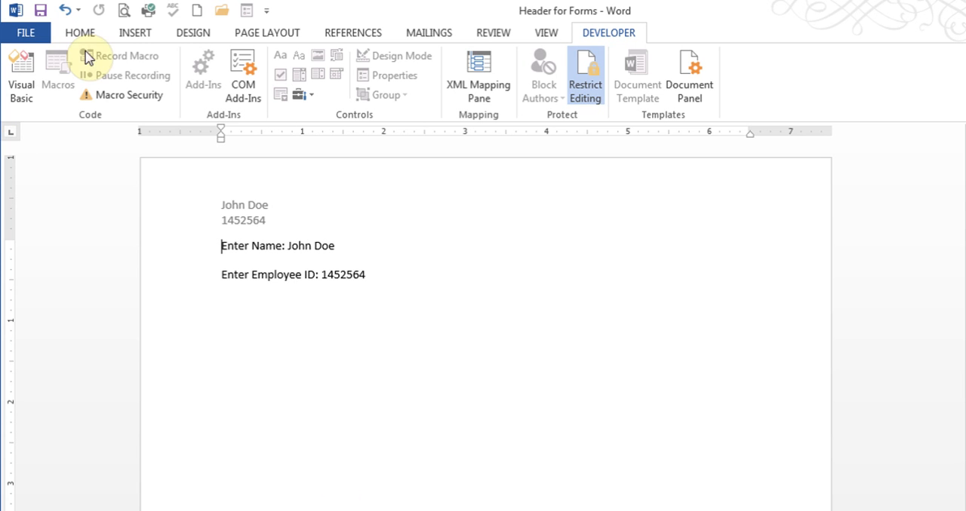
# Try Insert > Quick Parts > Field, which is greyed out while the form is protected.
pyautogui.click(134, 32)
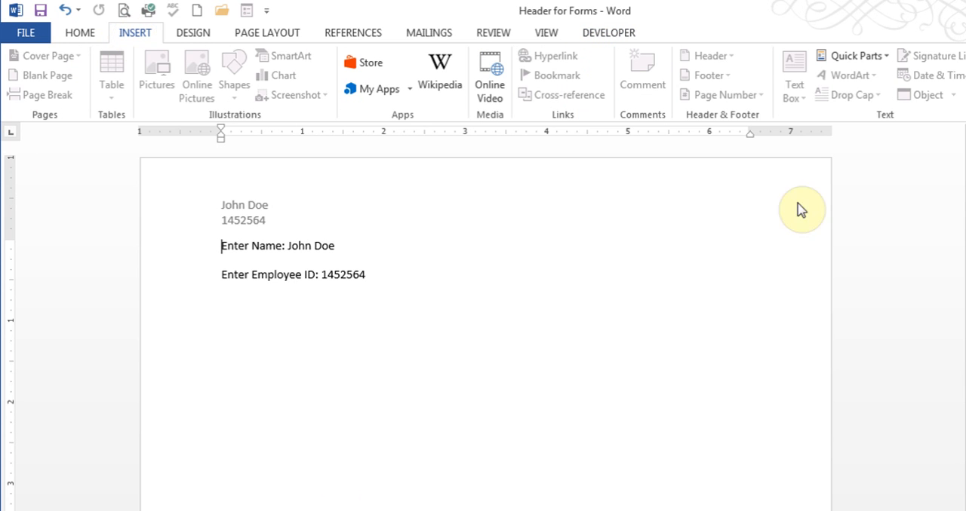
pyautogui.click(852, 55)
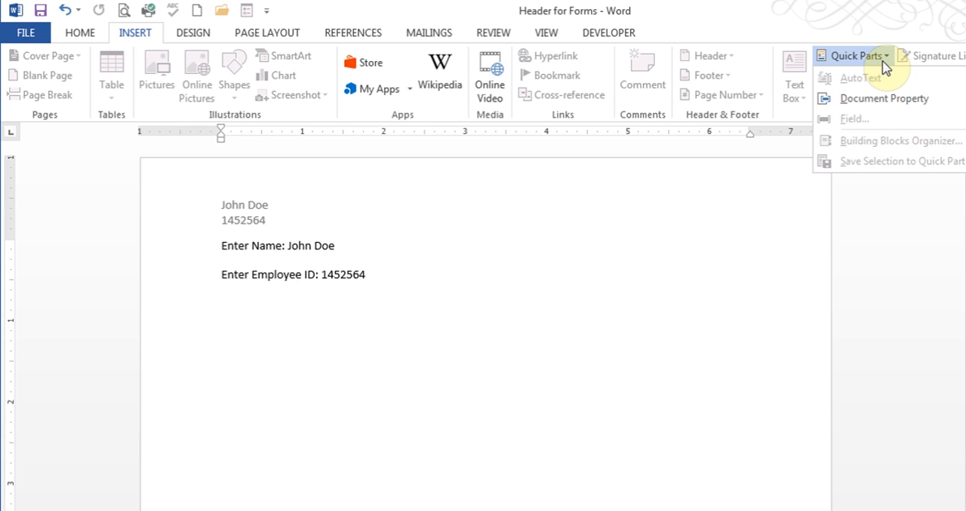
pyautogui.moveTo(853, 119)
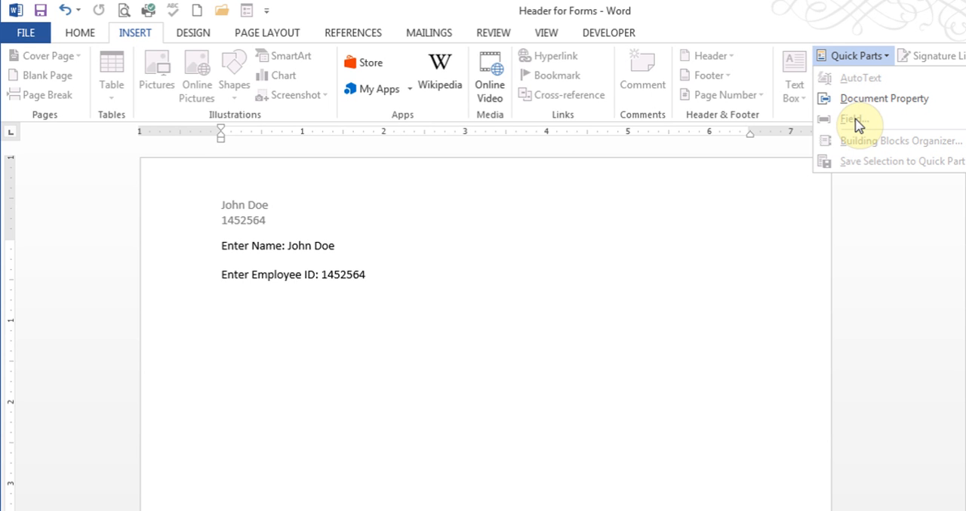
pyautogui.click(851, 120)
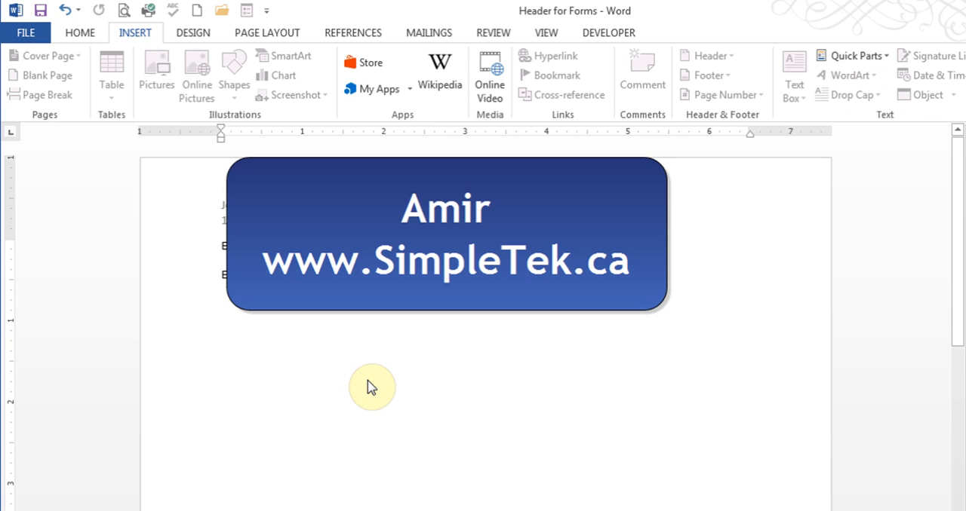